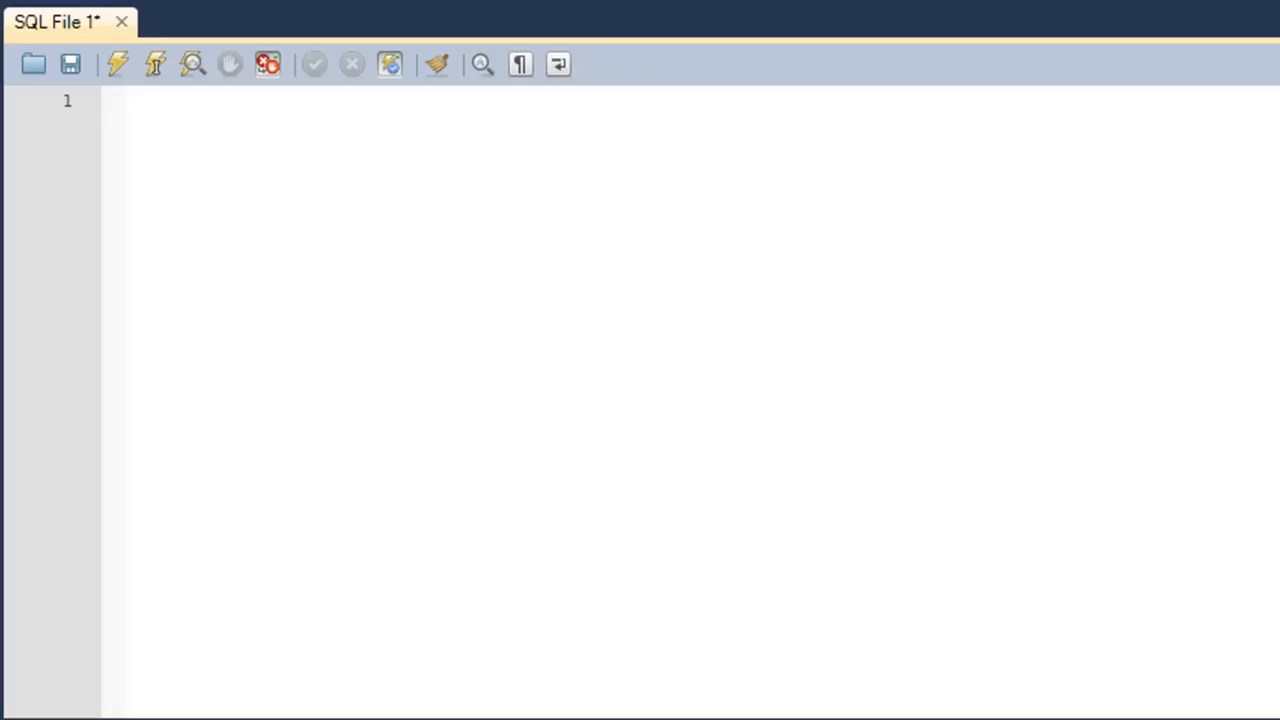
mouse_move(748, 288)
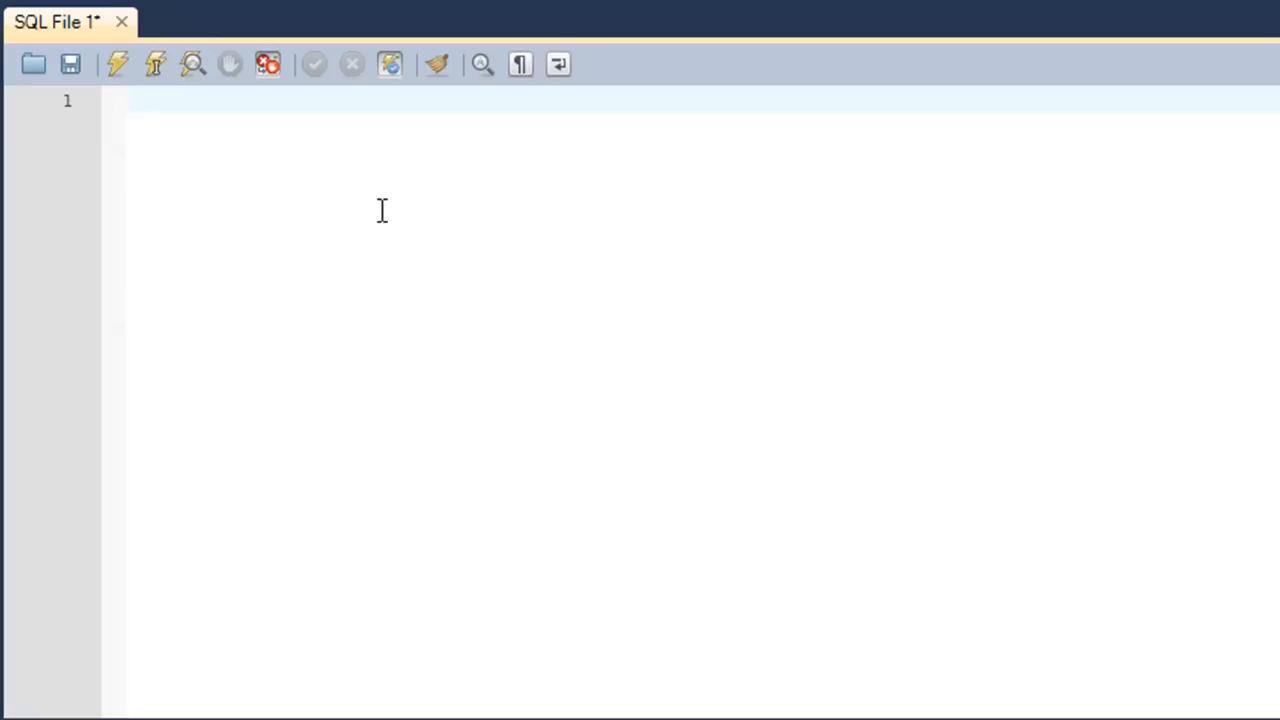
- Write SELECT * FROM employee; on line 1 of the query tab
left_click(136, 100)
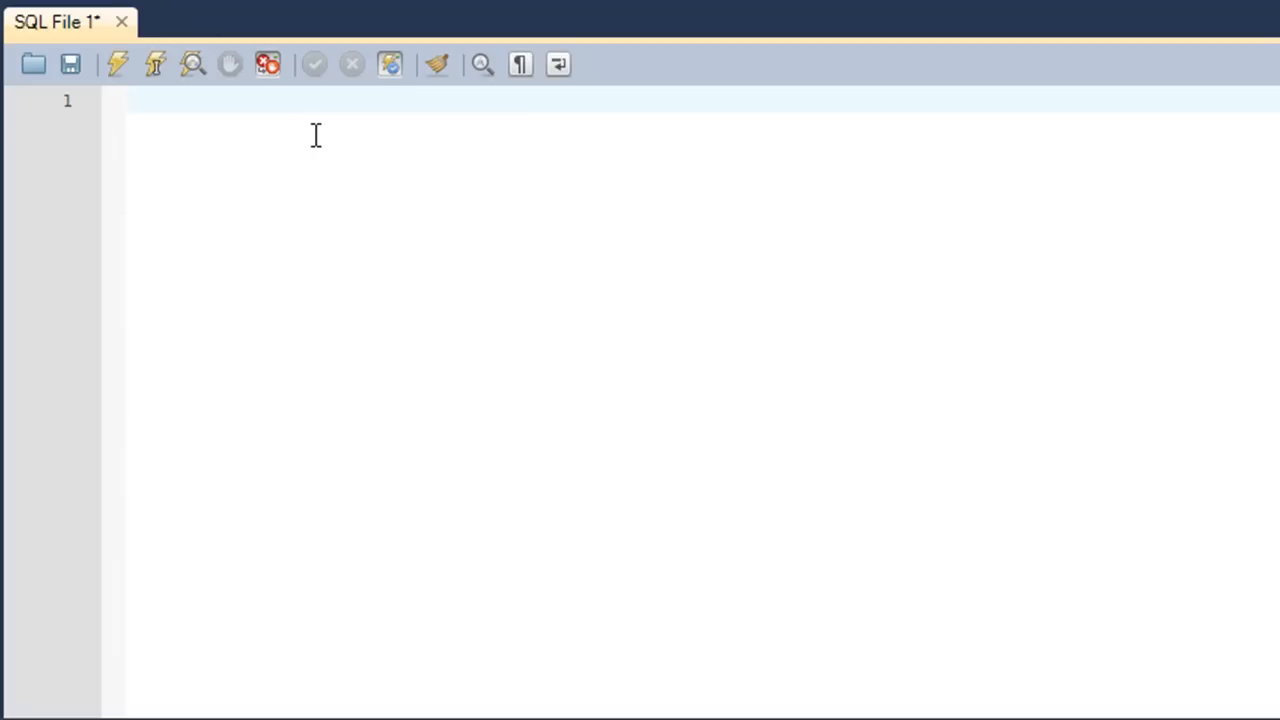
type("SEL")
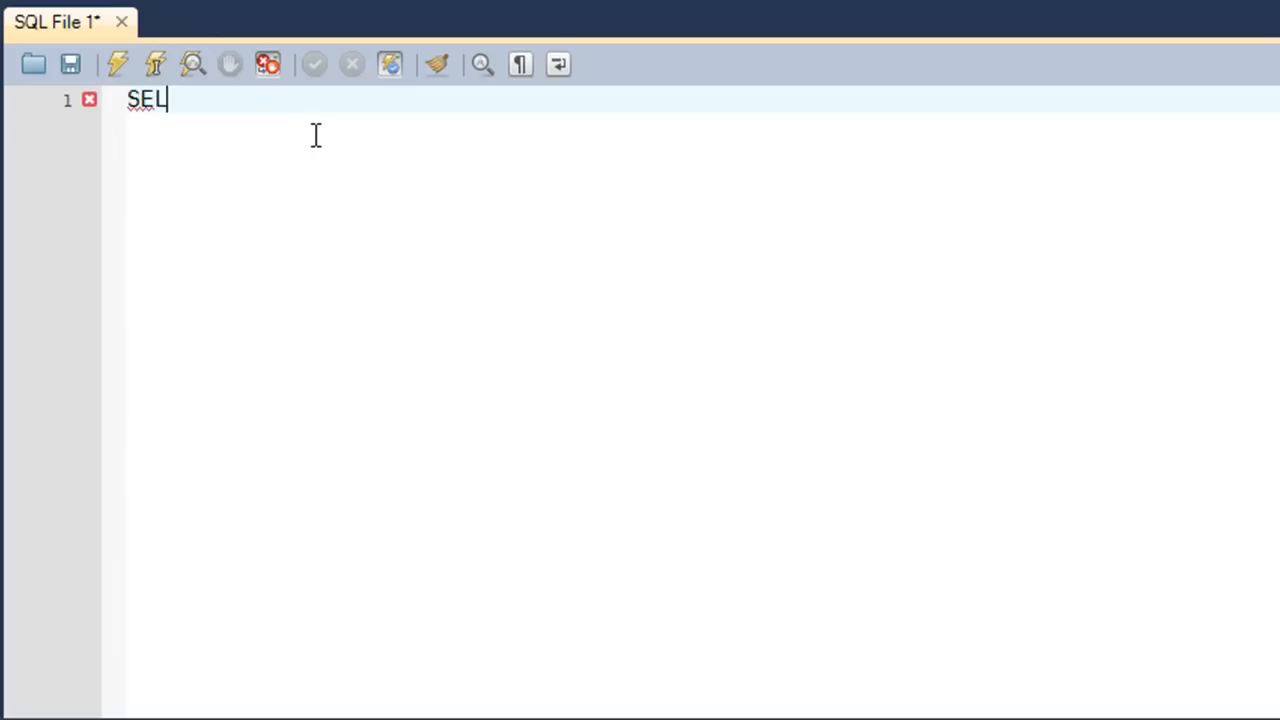
type("ECT")
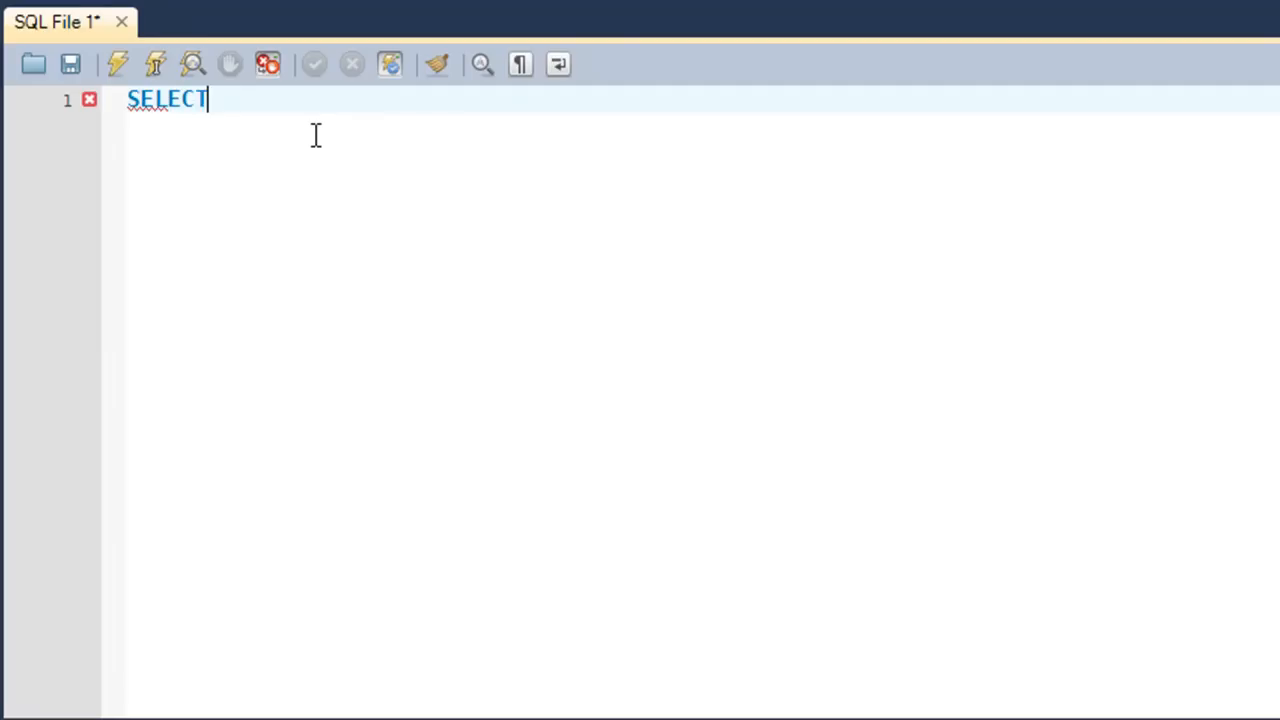
type("\" \"")
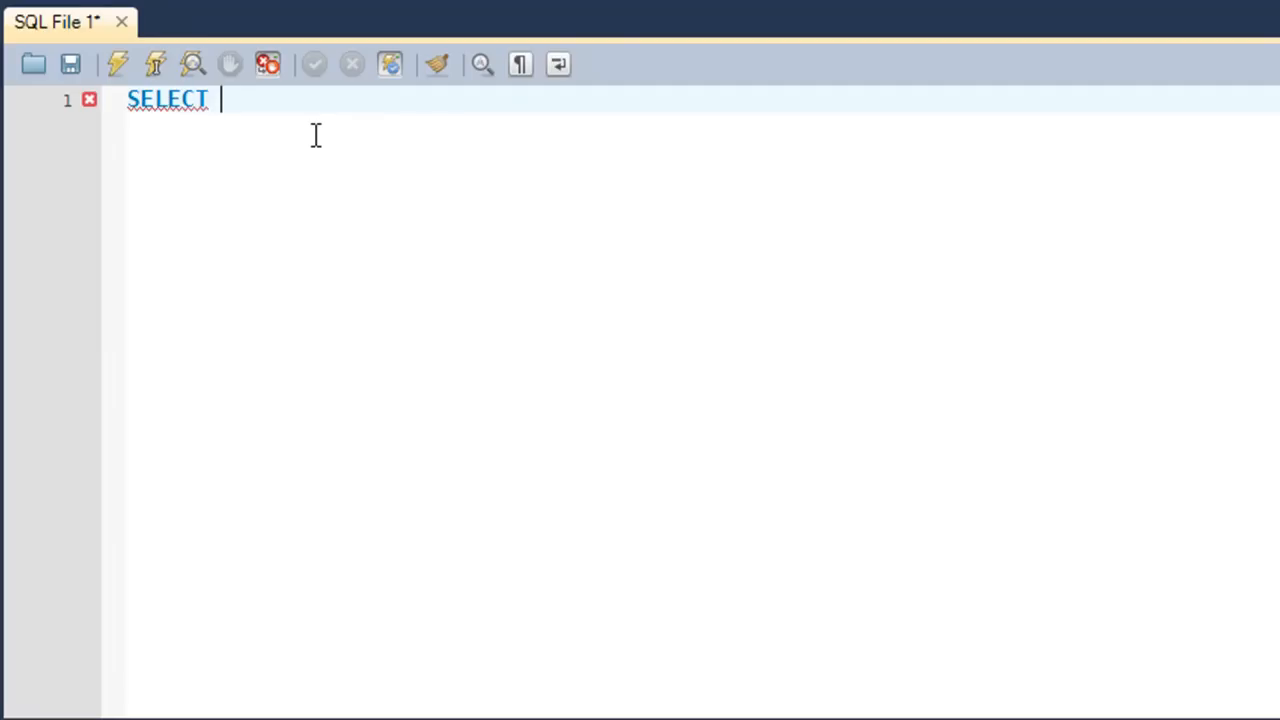
type("*")
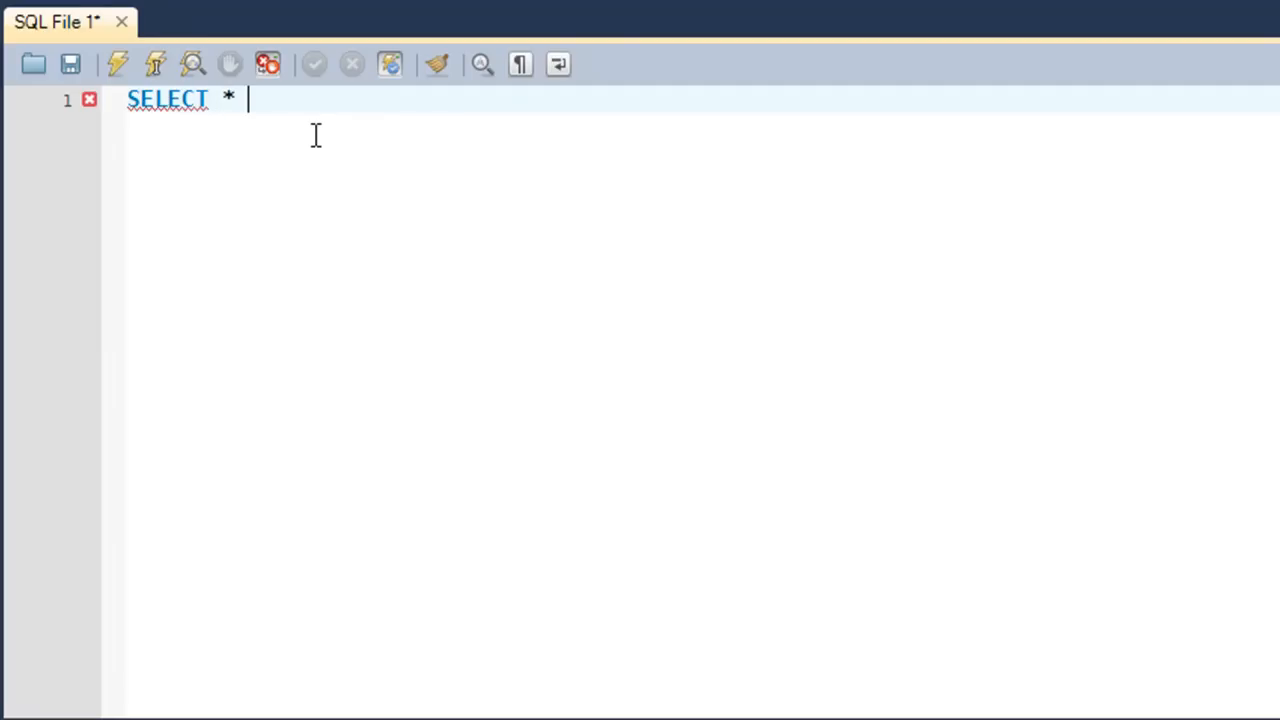
type("FROM em")
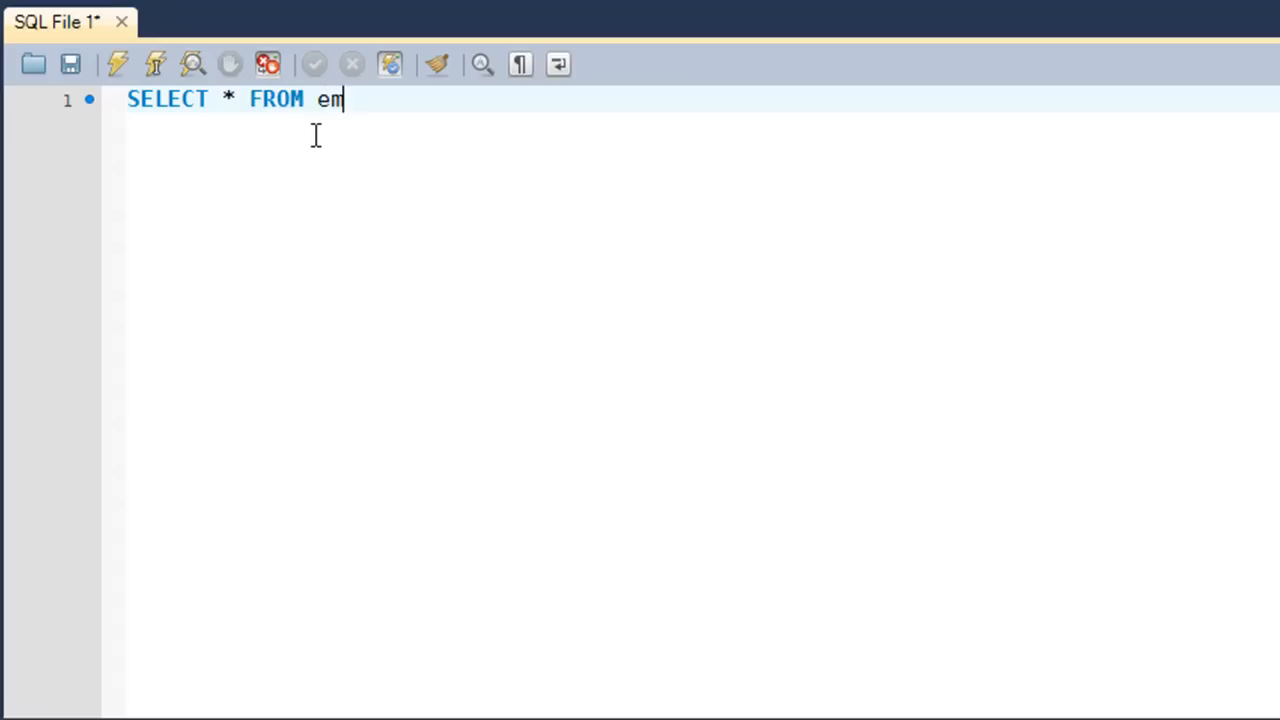
type("ployee")
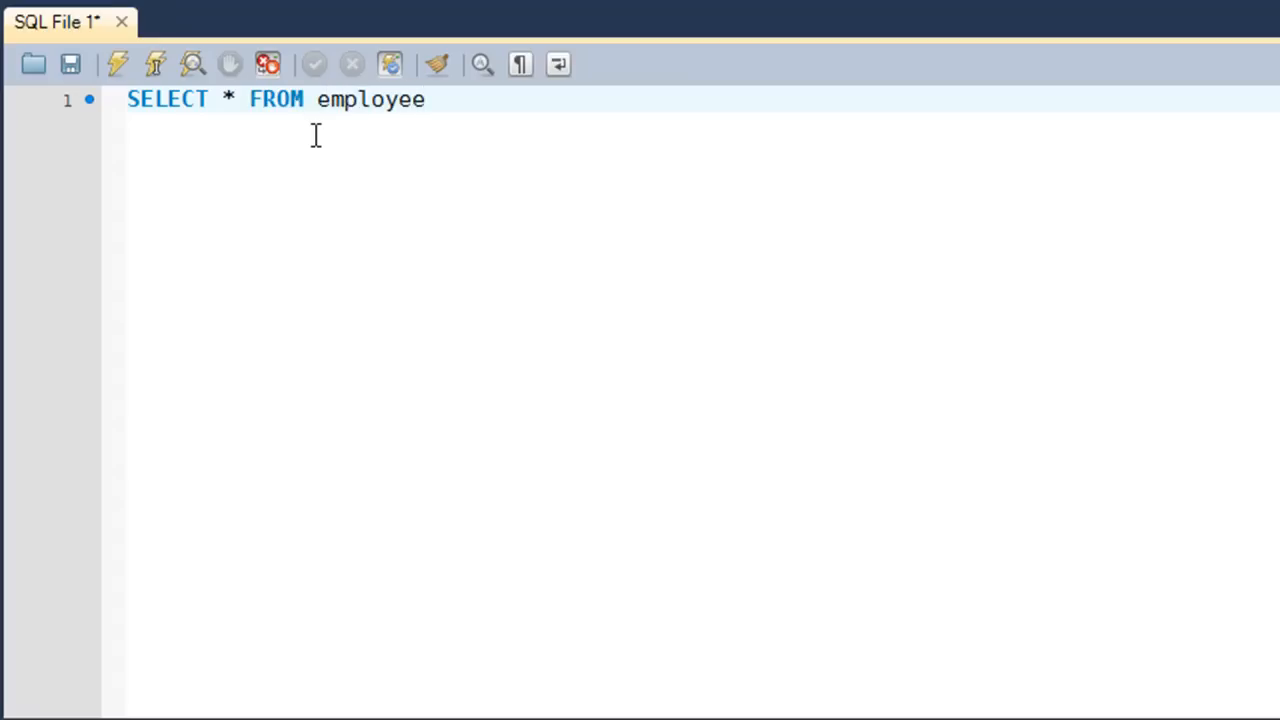
type(";")
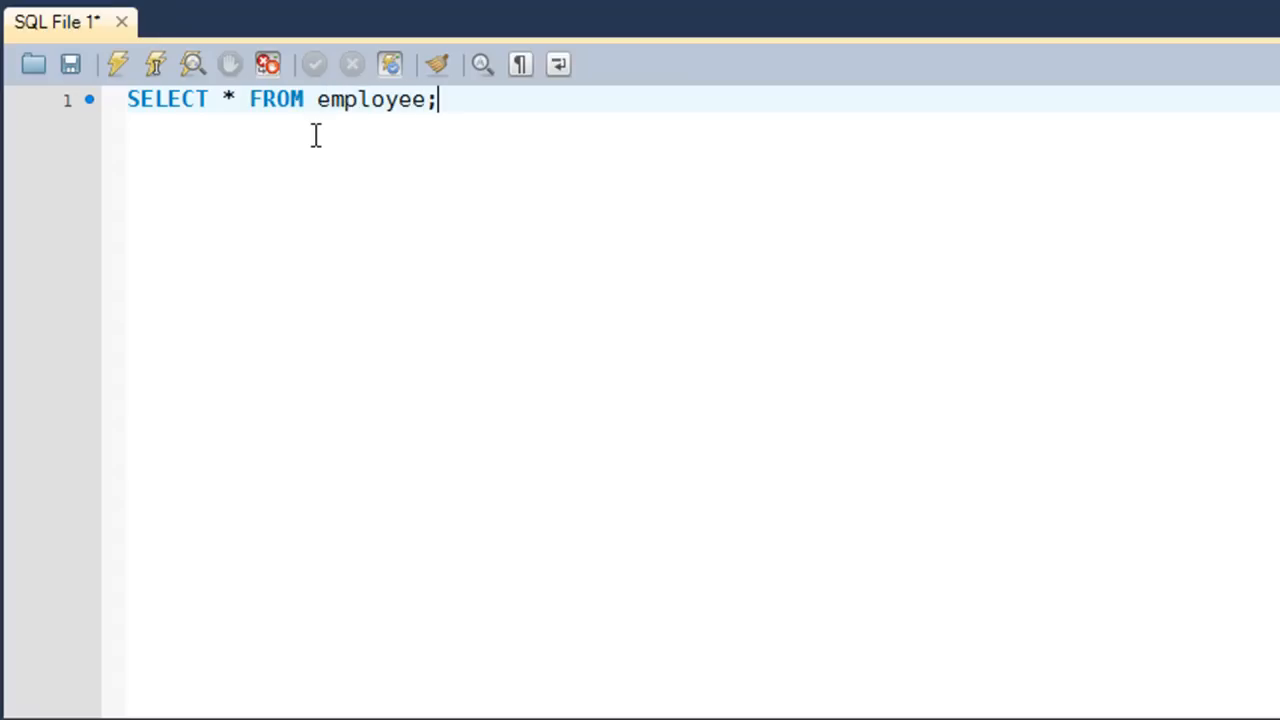
- Execute the employee query and review the returned id, name, age, email and salary rows
left_click(116, 64)
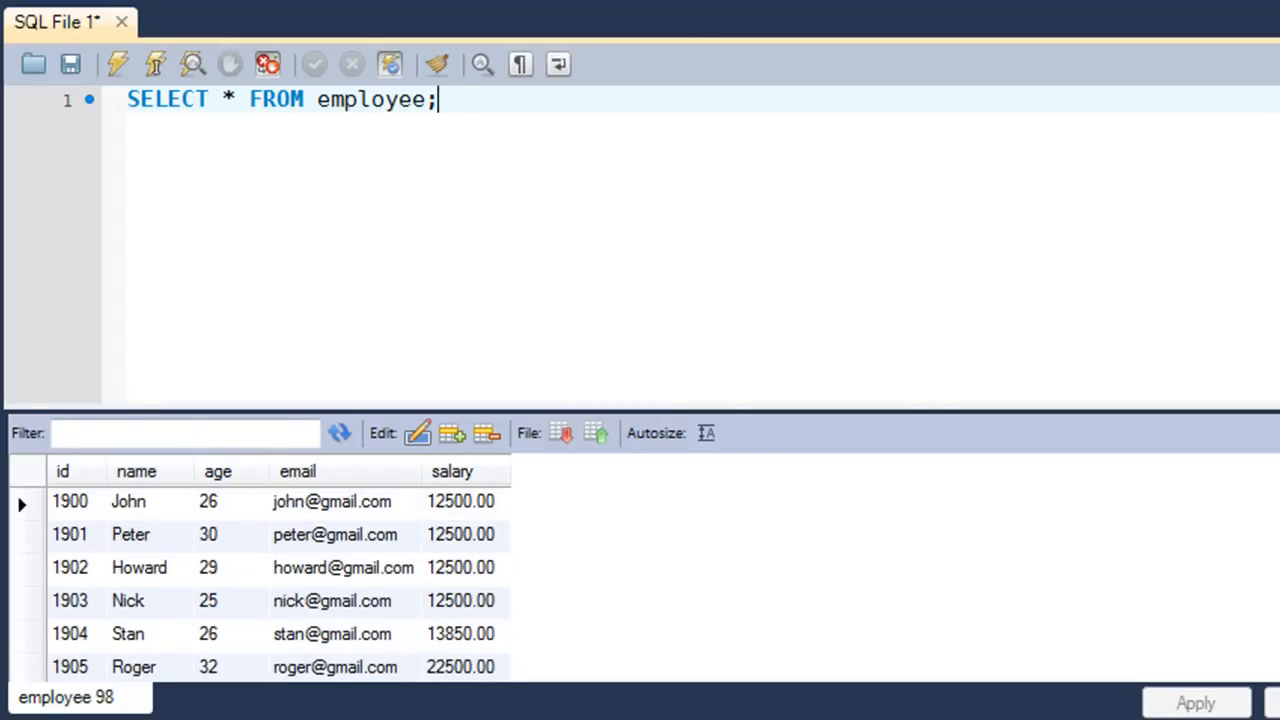
mouse_move(248, 632)
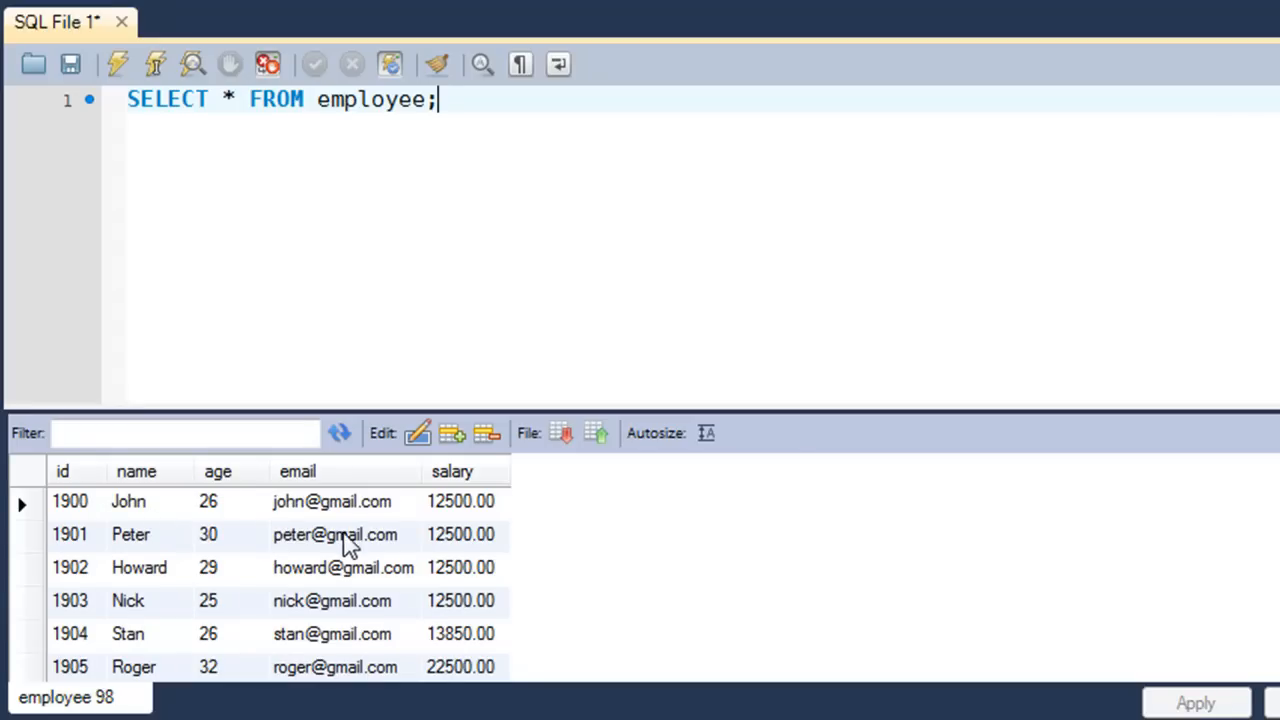
mouse_move(104, 508)
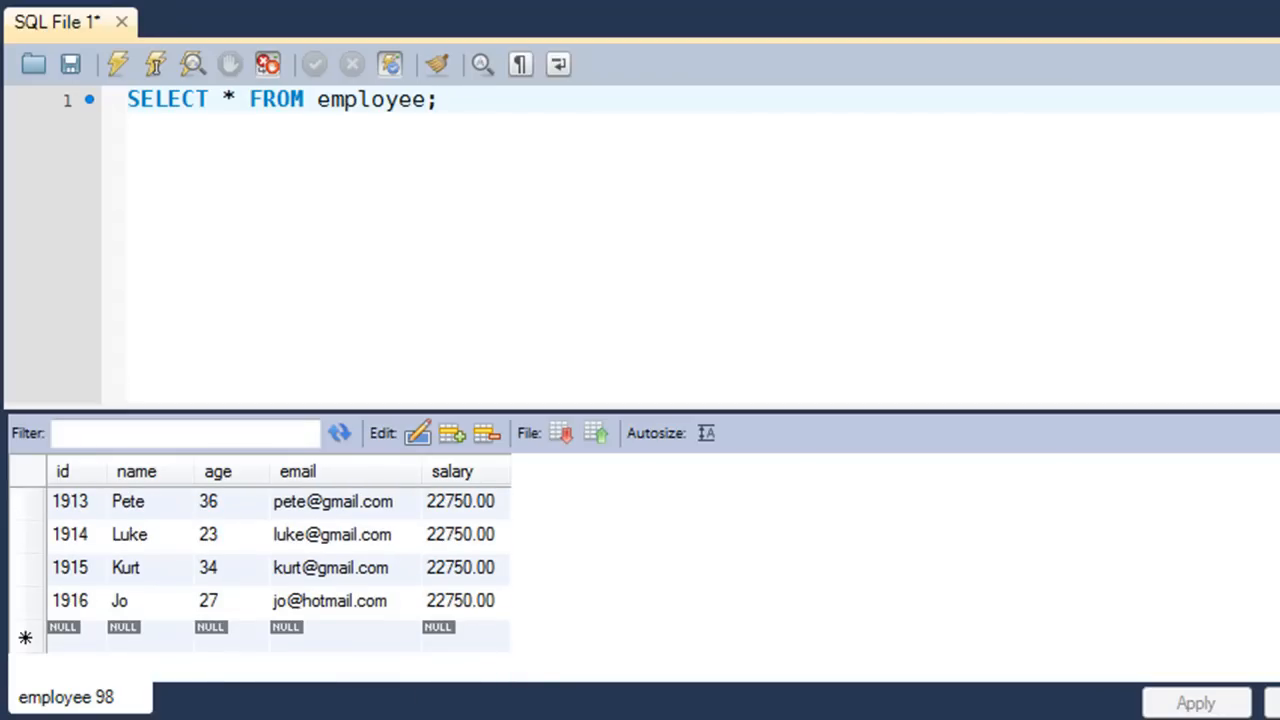
left_click(436, 100)
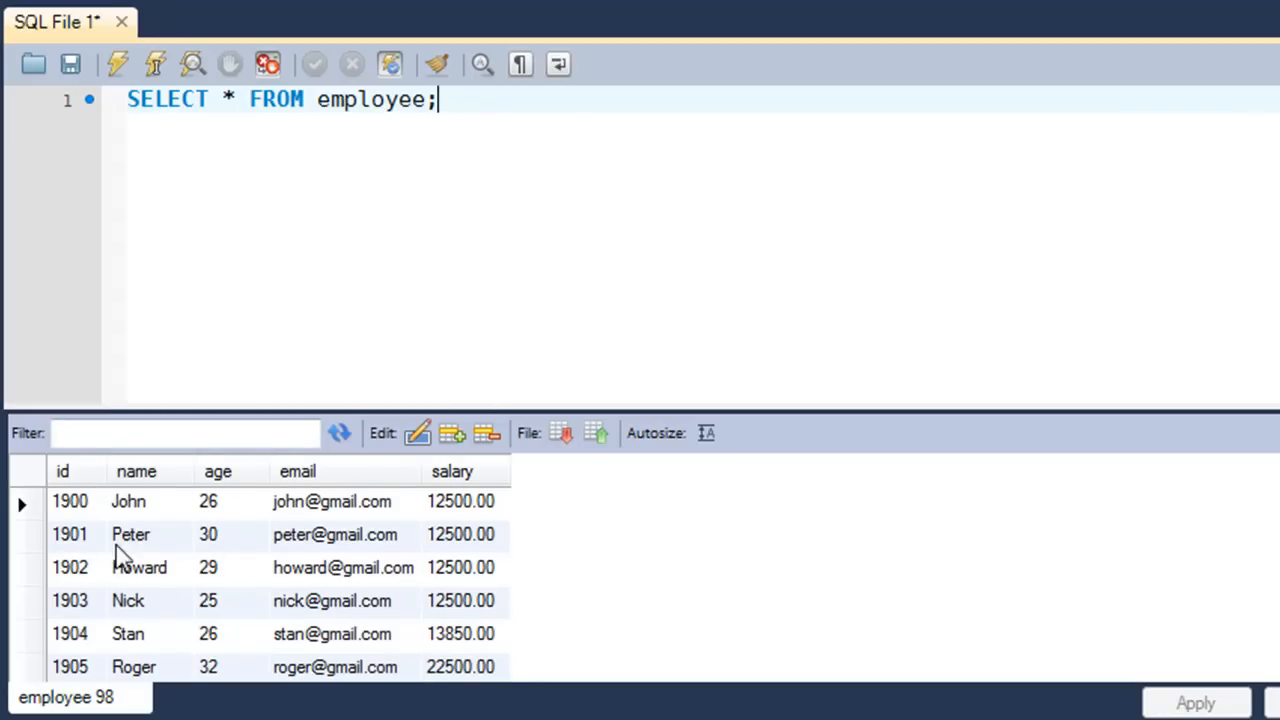
mouse_move(360, 550)
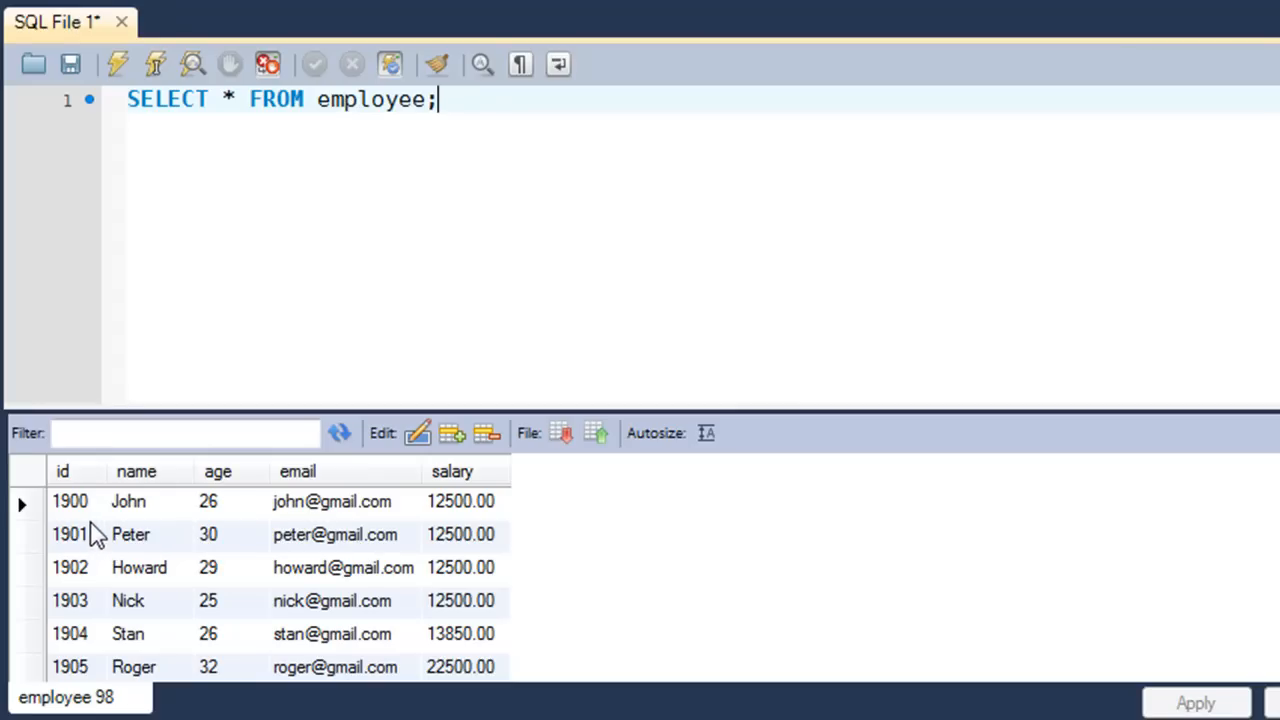
left_click(62, 472)
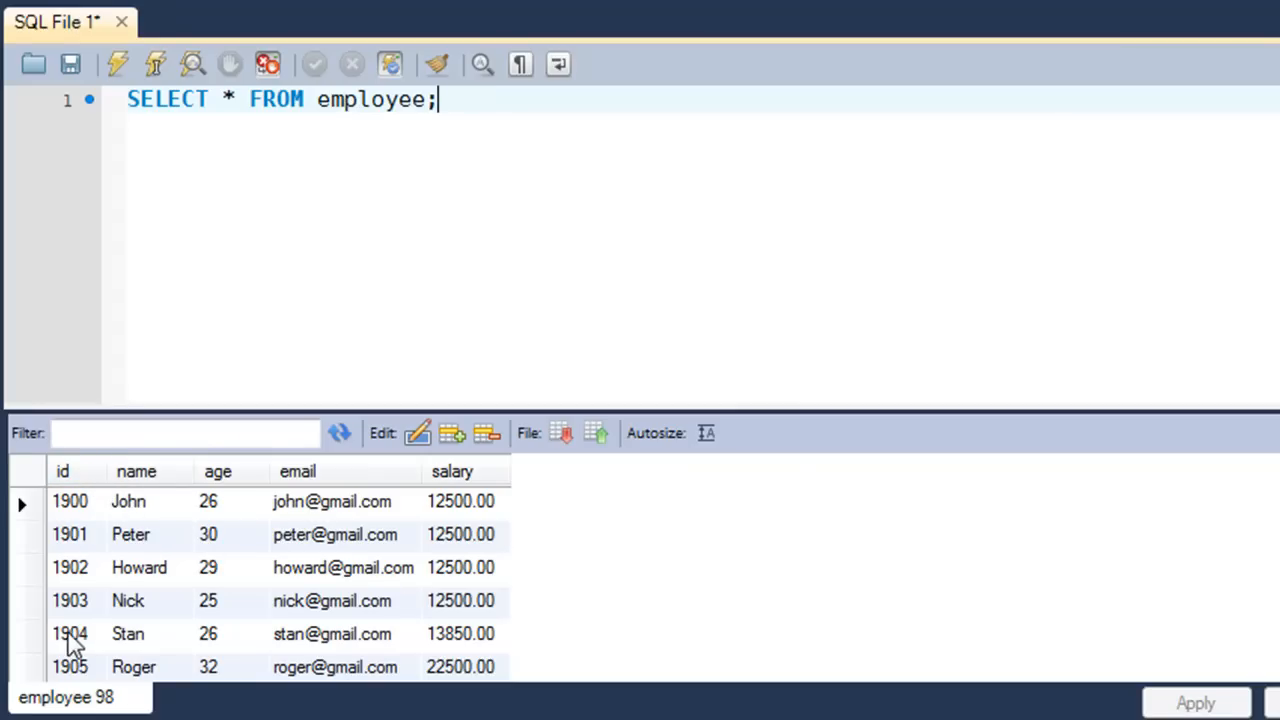
mouse_move(370, 510)
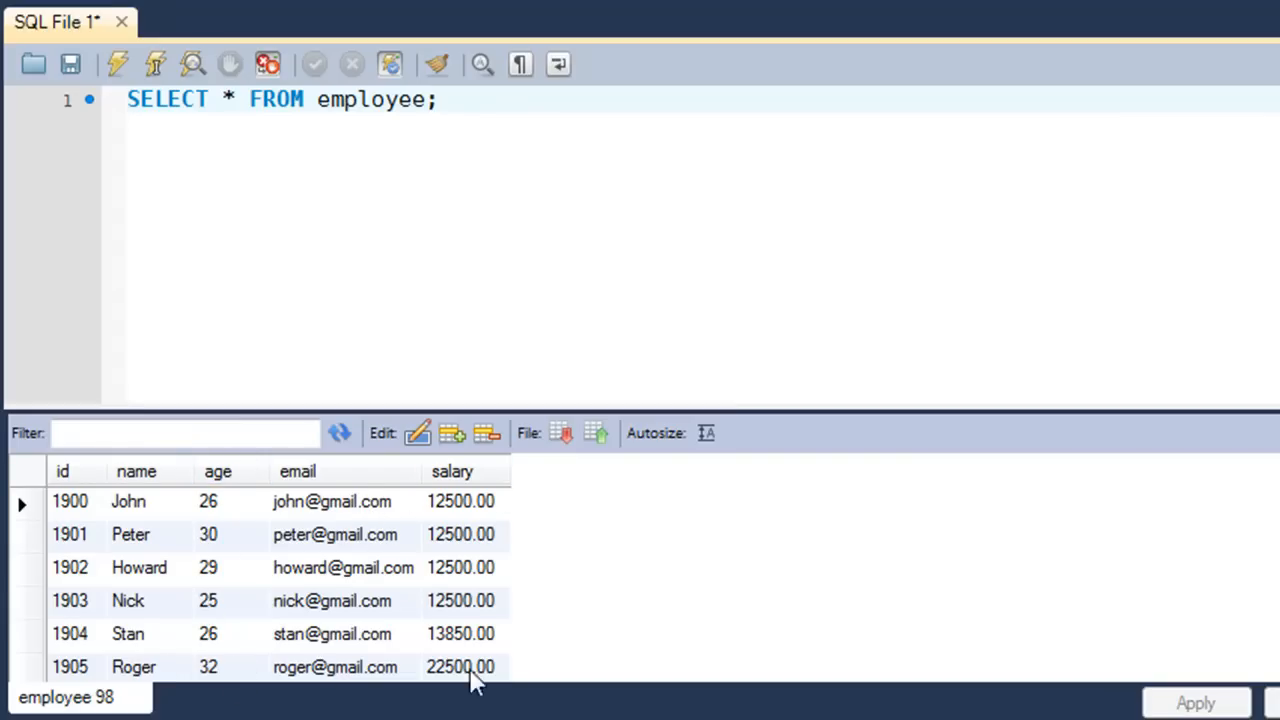
left_click(436, 100)
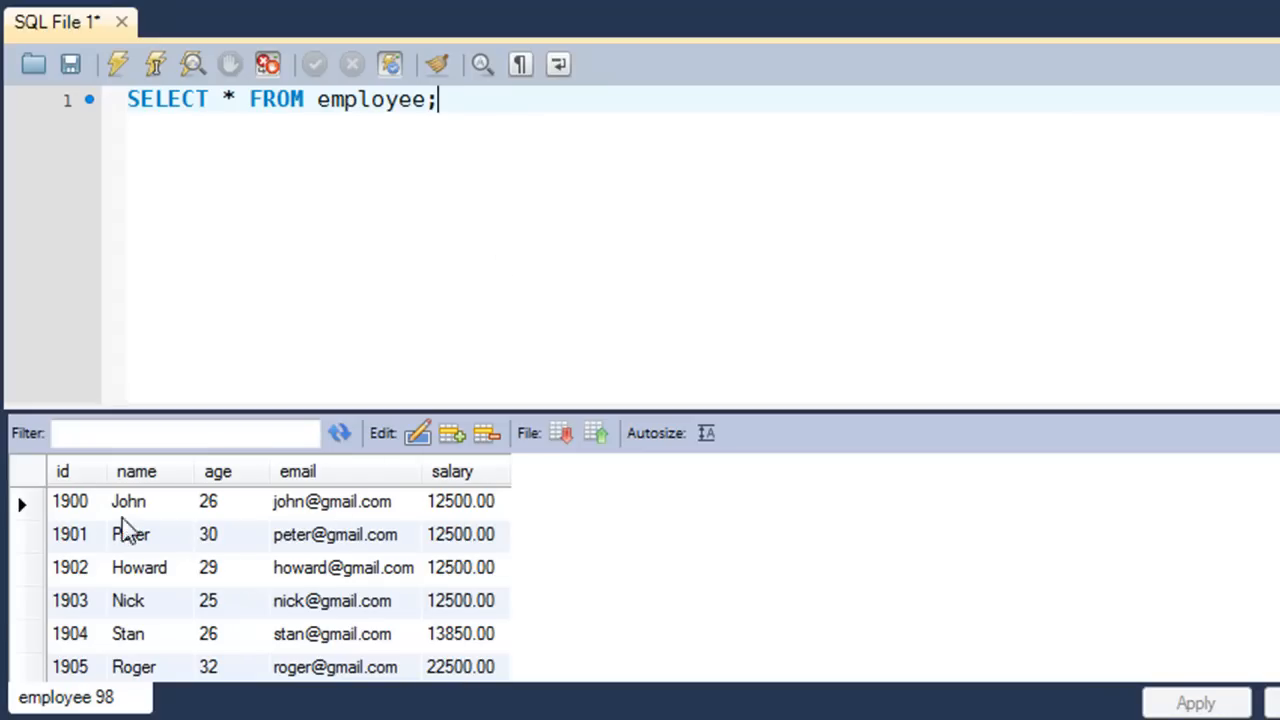
left_click(216, 472)
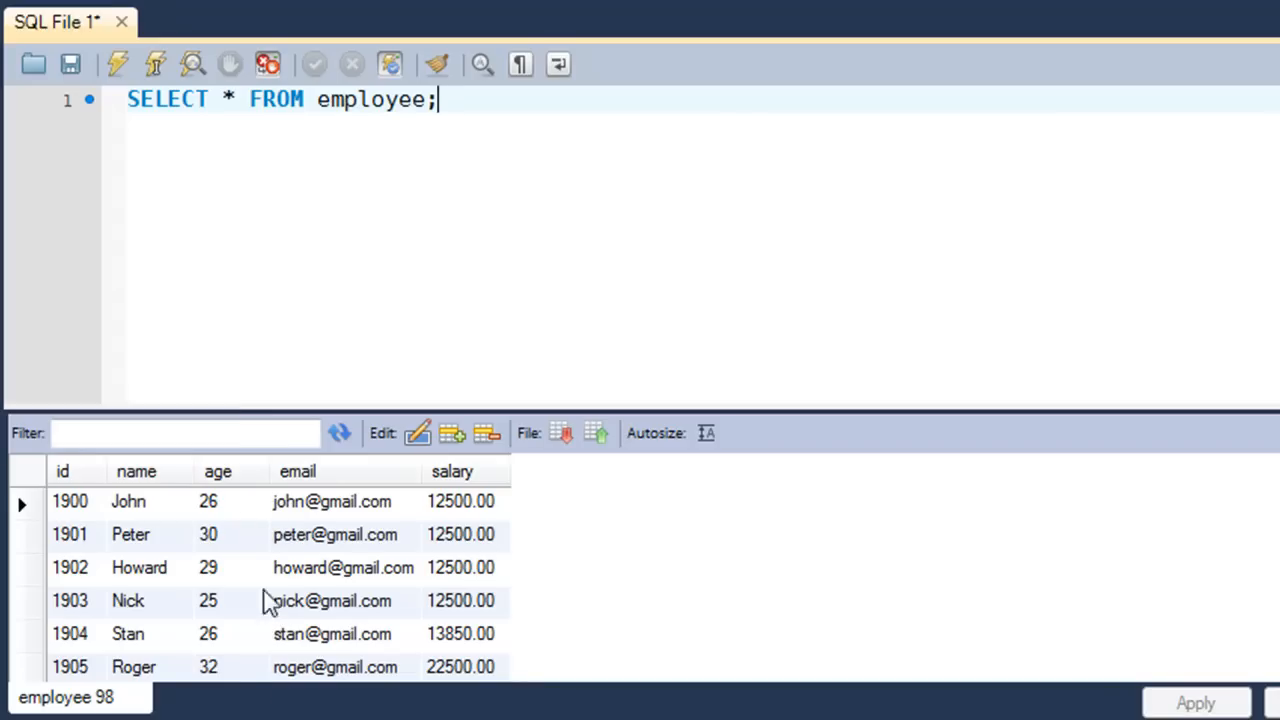
mouse_move(516, 644)
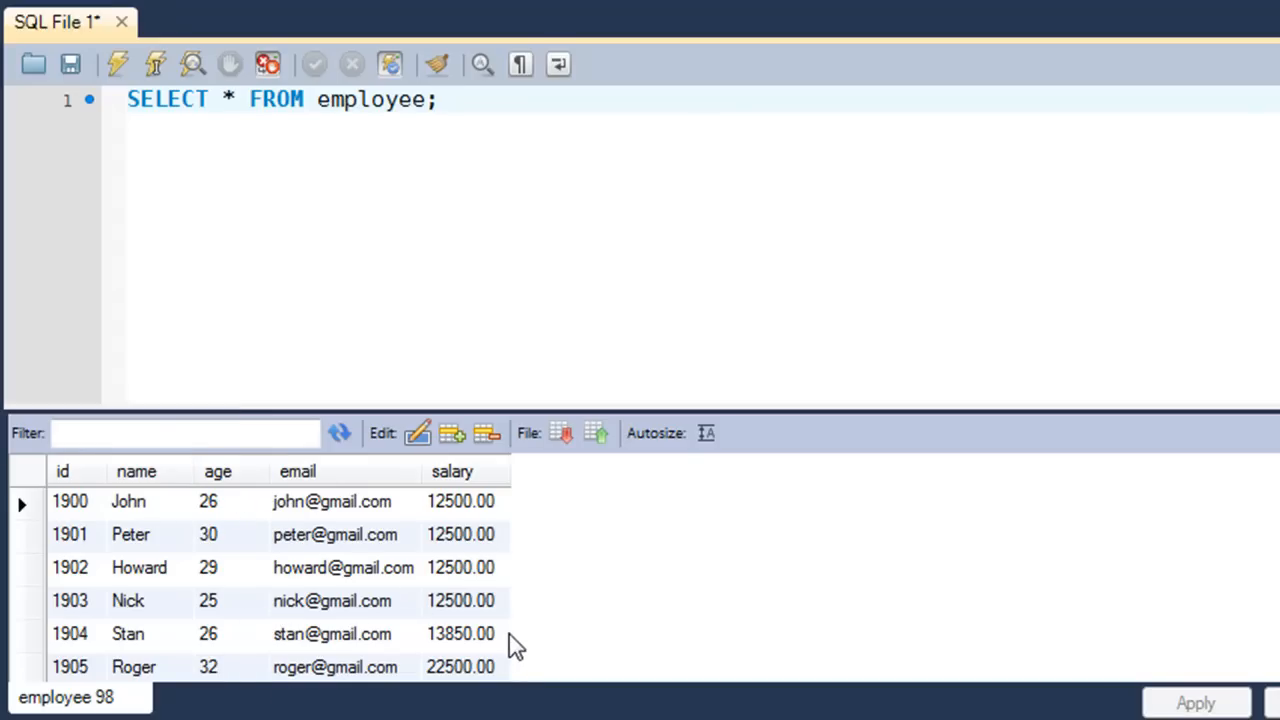
left_click(438, 100)
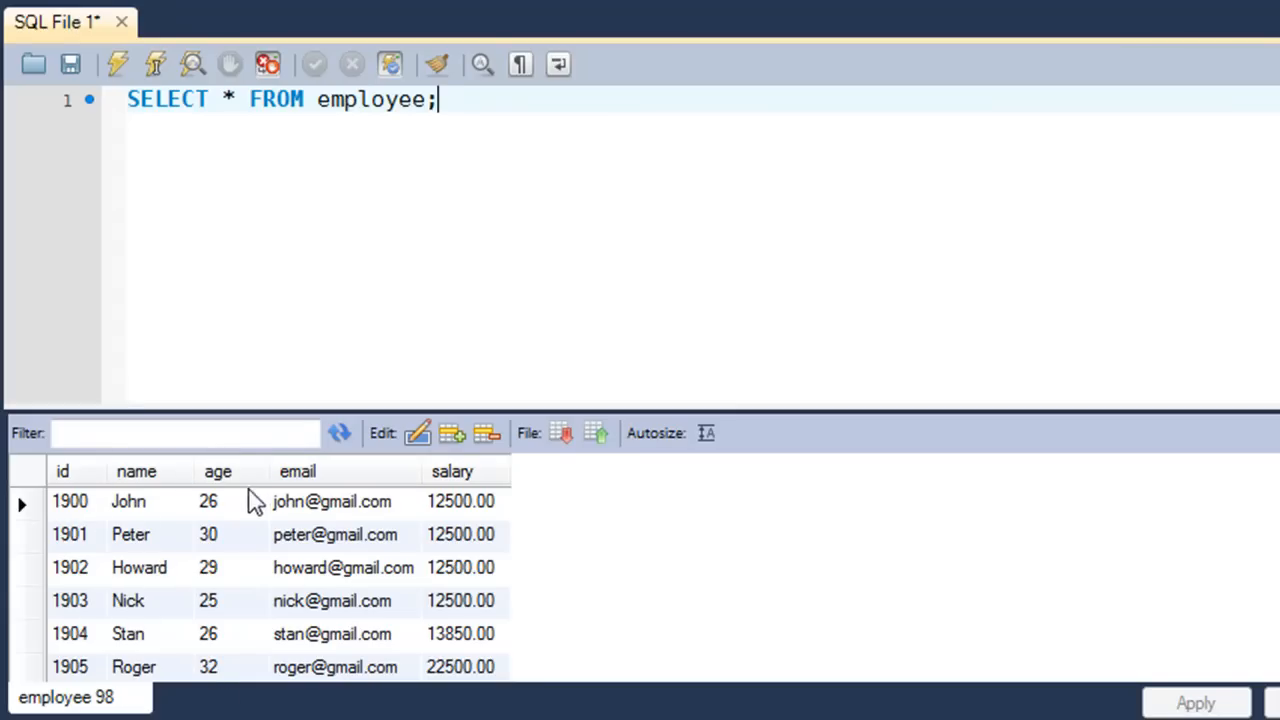
mouse_move(592, 96)
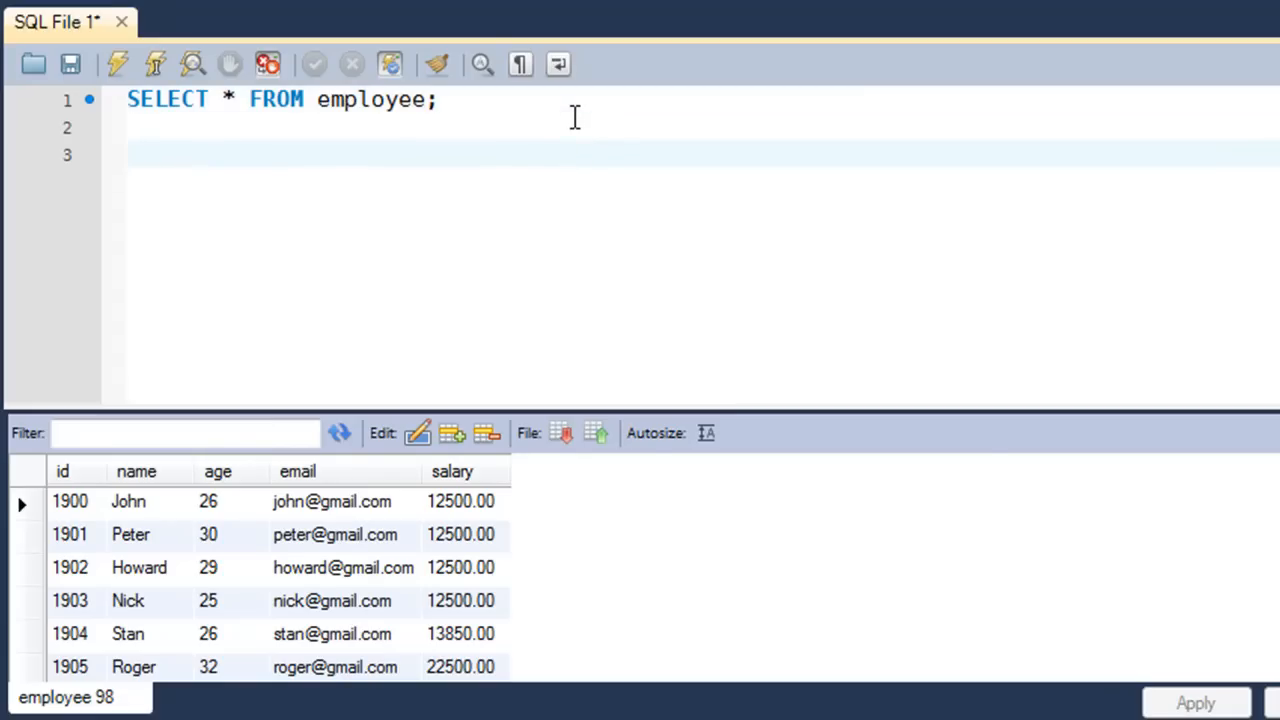
- Write CREATE VIEW emp_view AS on line 3 below the employee query
type("CREATE")
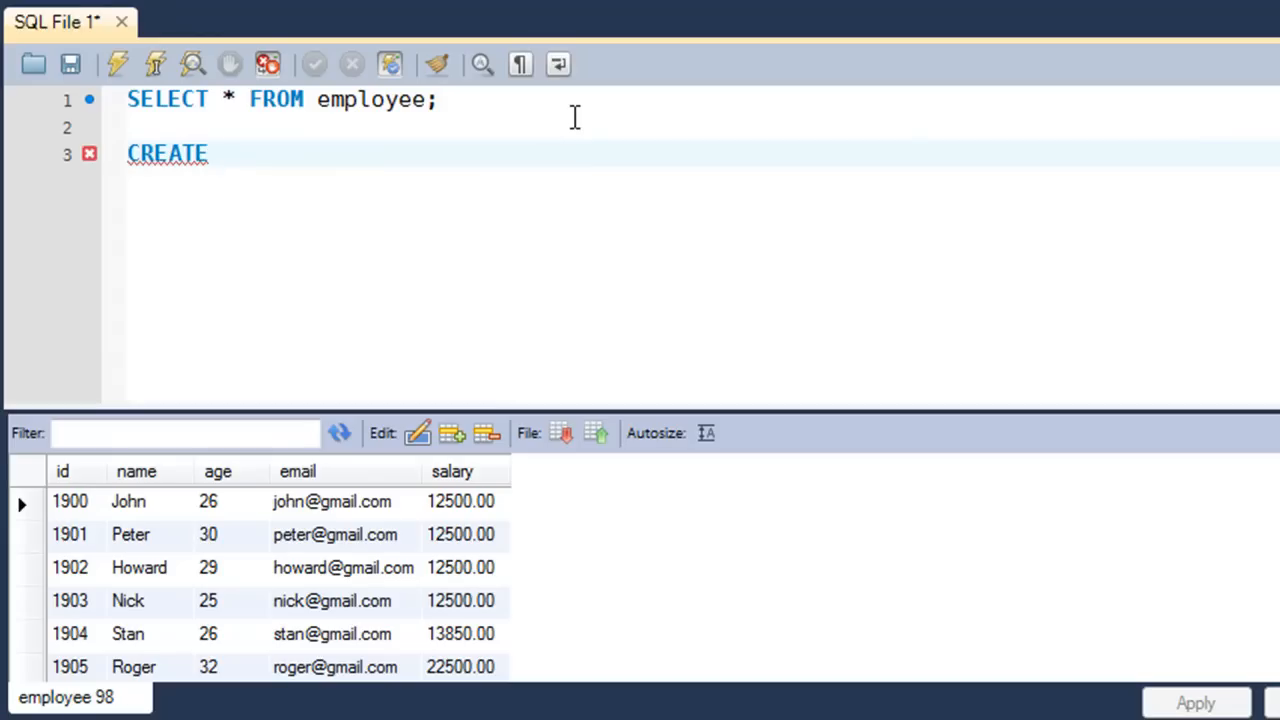
type("VIEW")
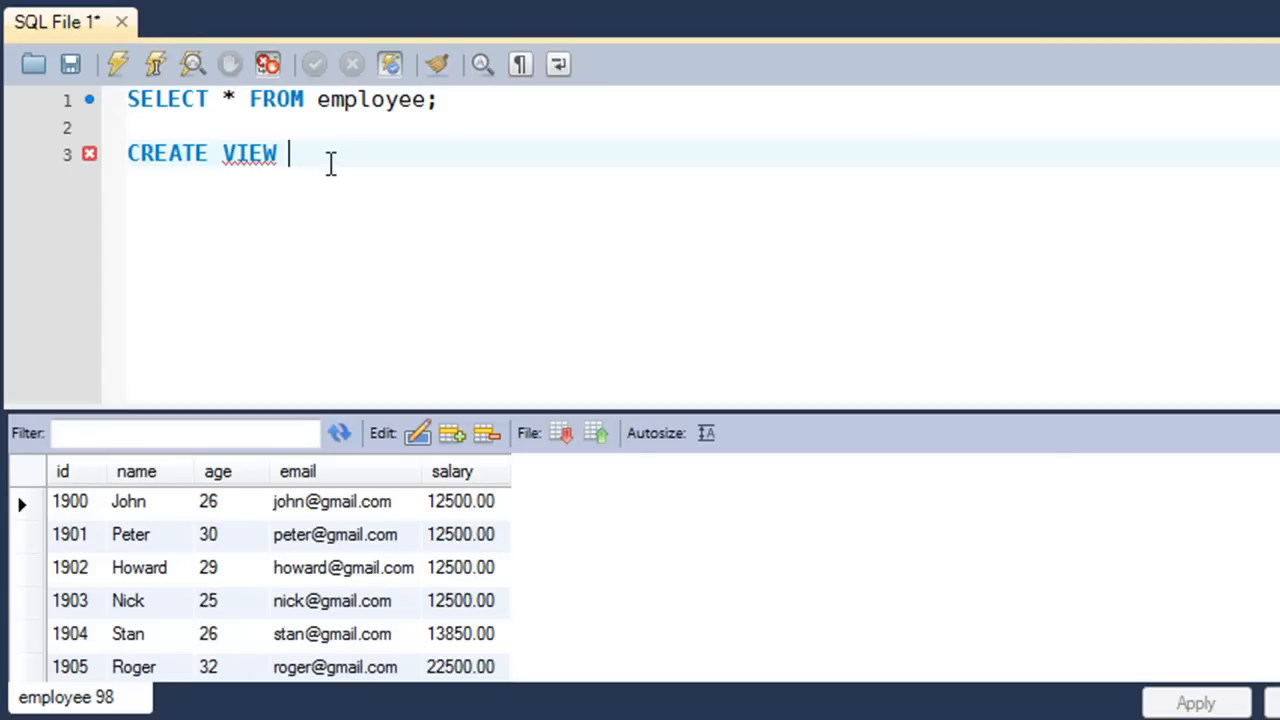
type("emp")
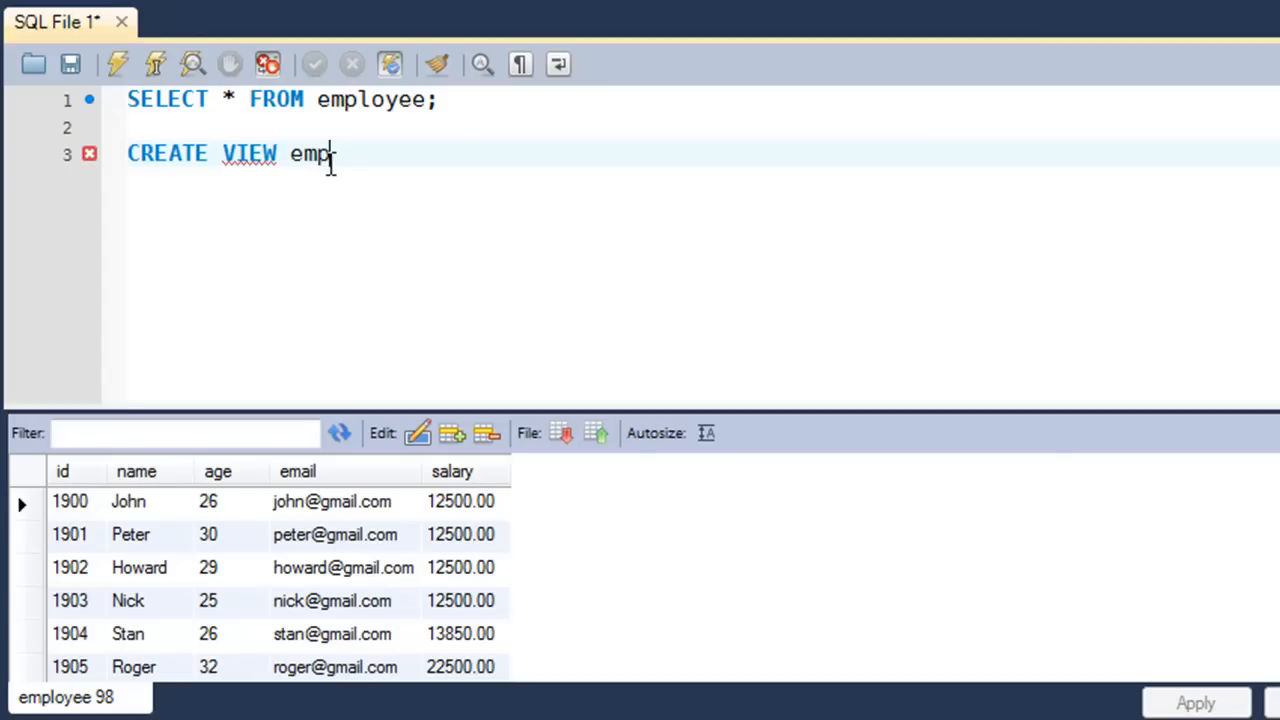
type("_view")
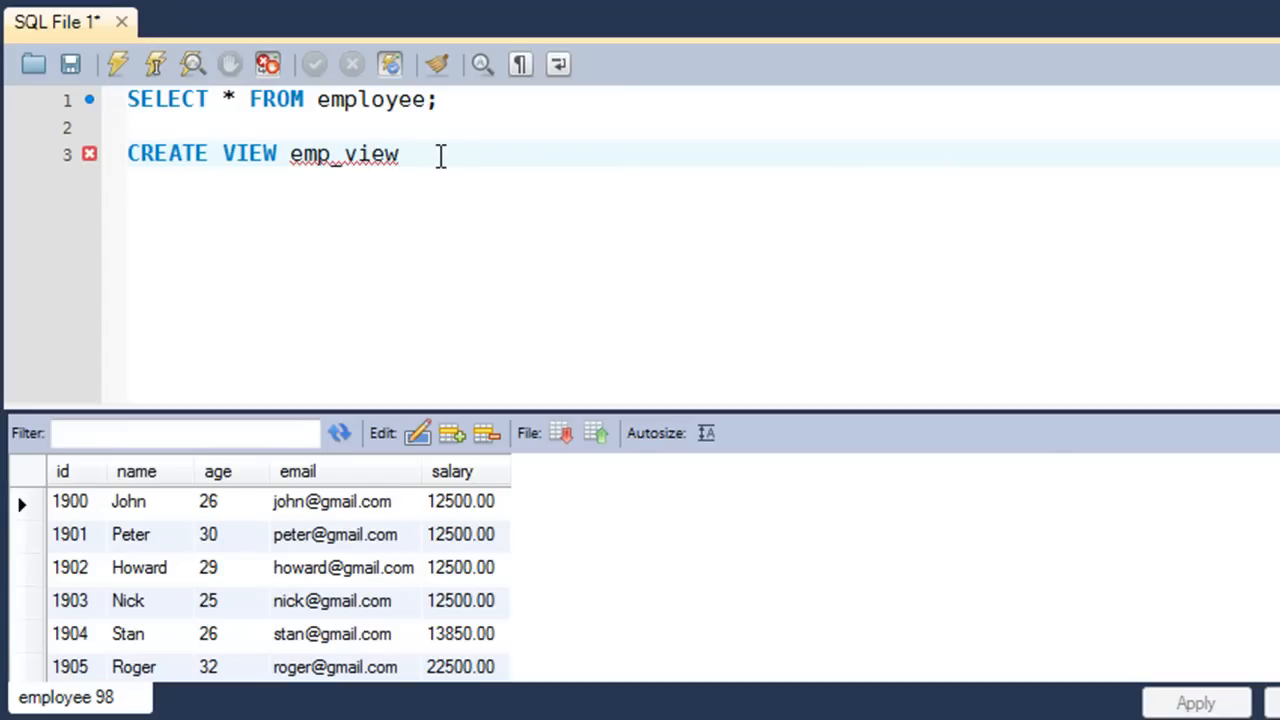
left_click(398, 152)
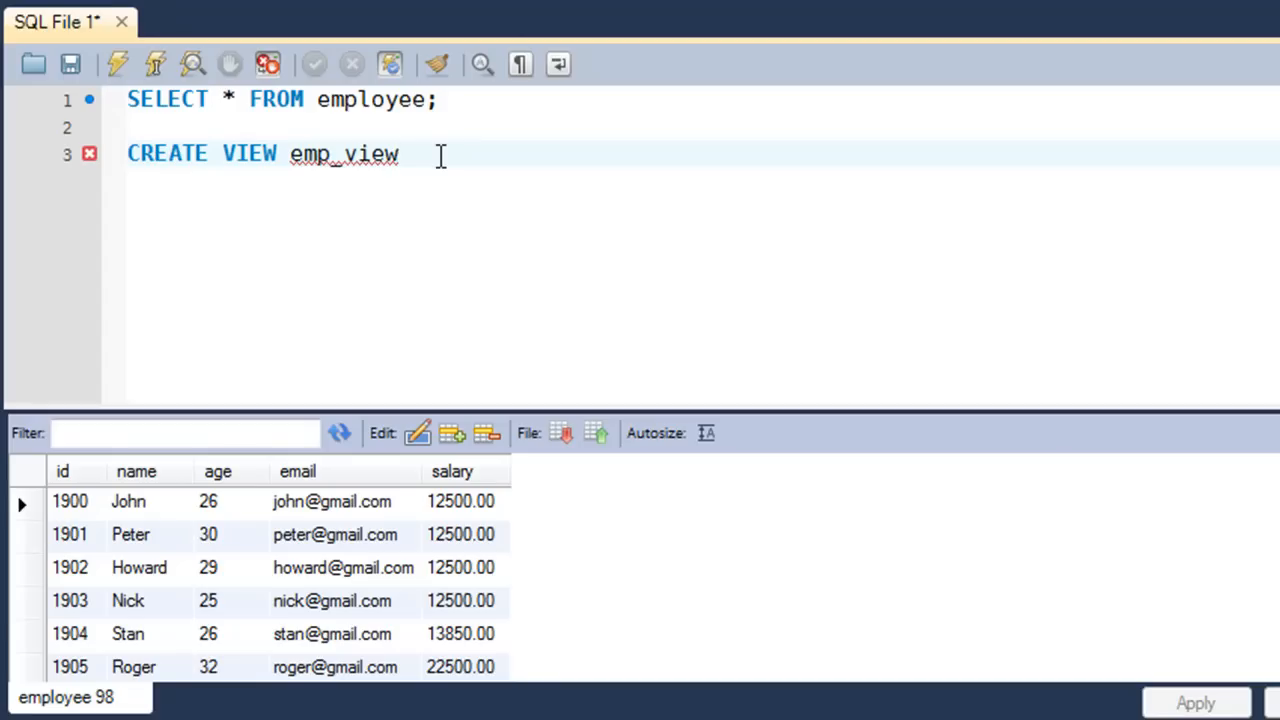
type("AS")
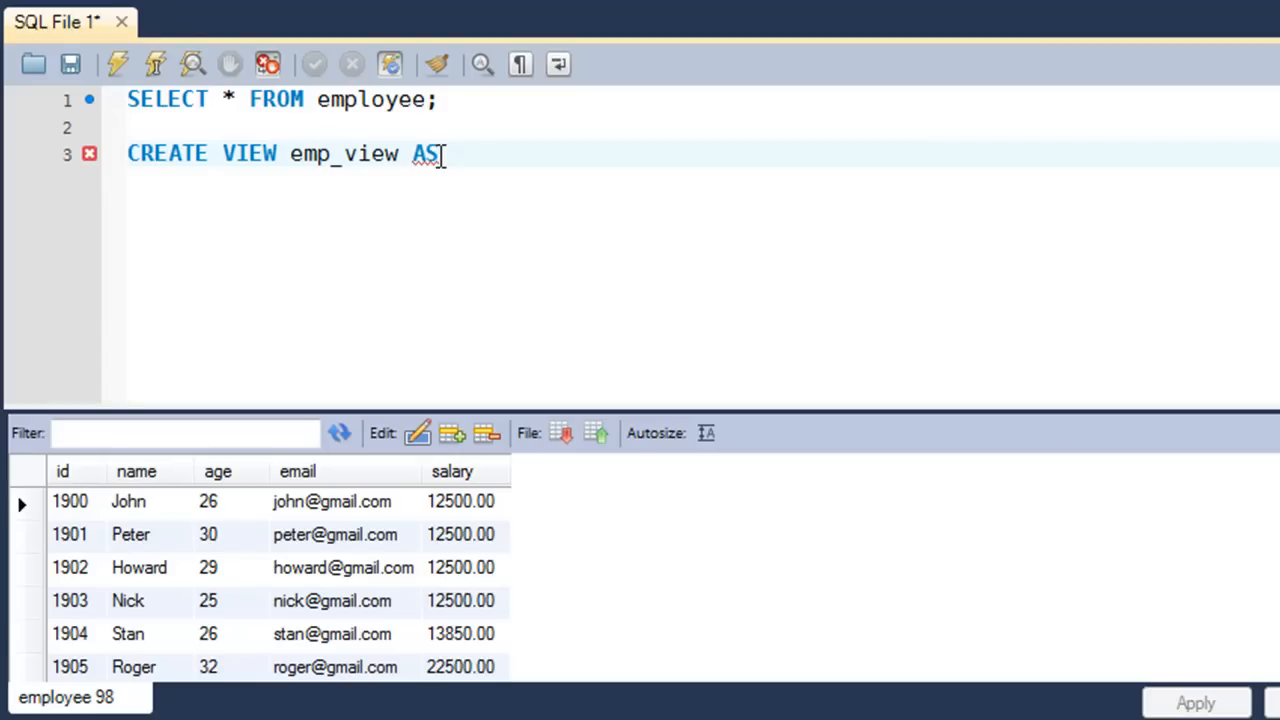
- Add the view's SELECT id, name, email column list
type("SE")
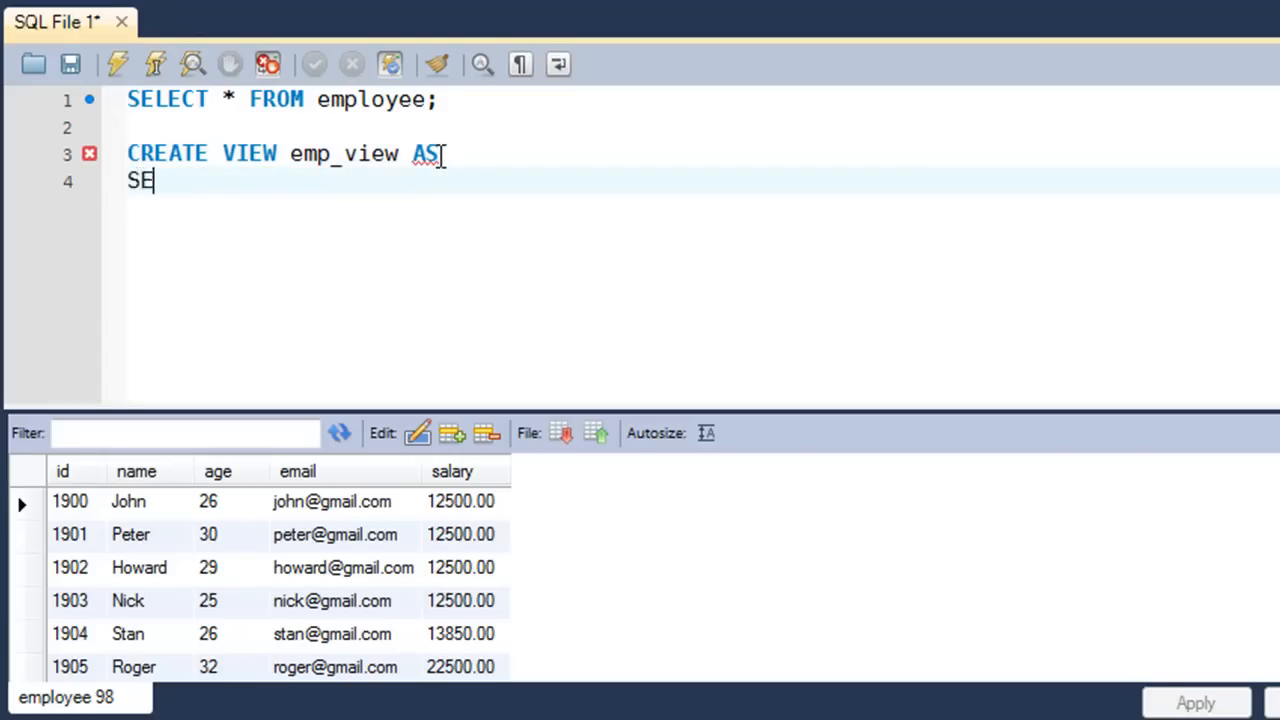
type("LECT")
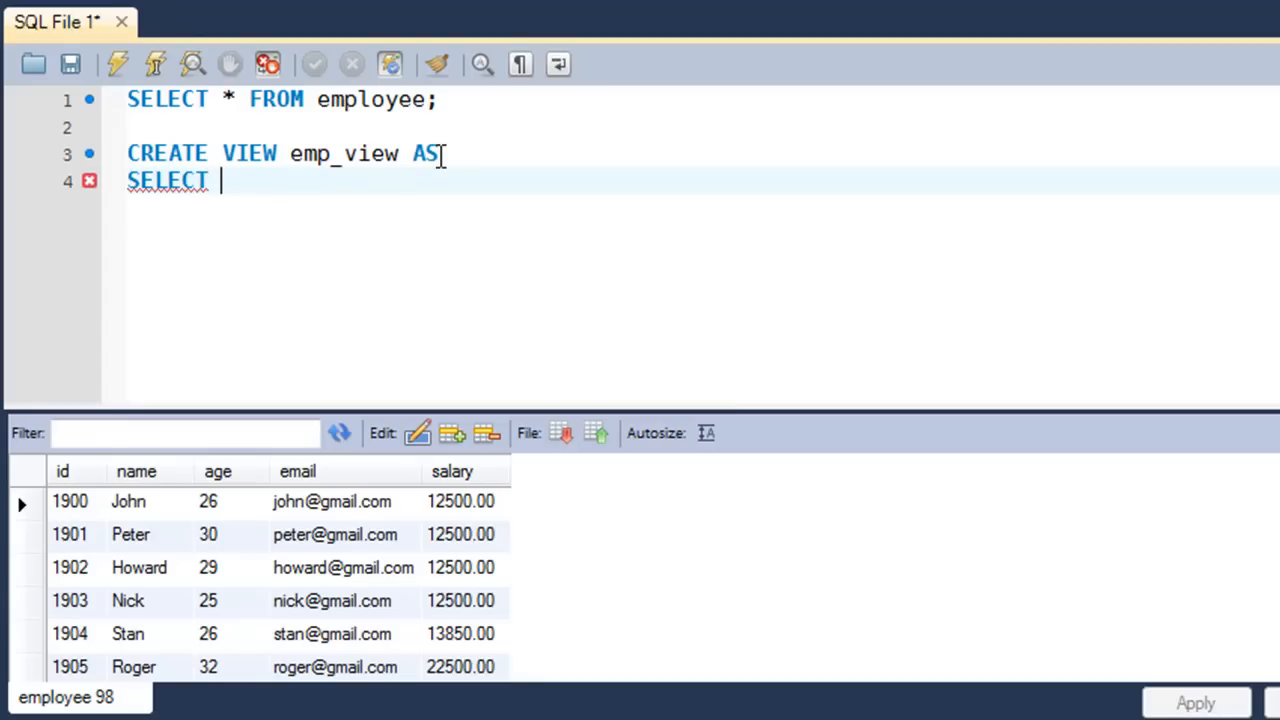
type("id,")
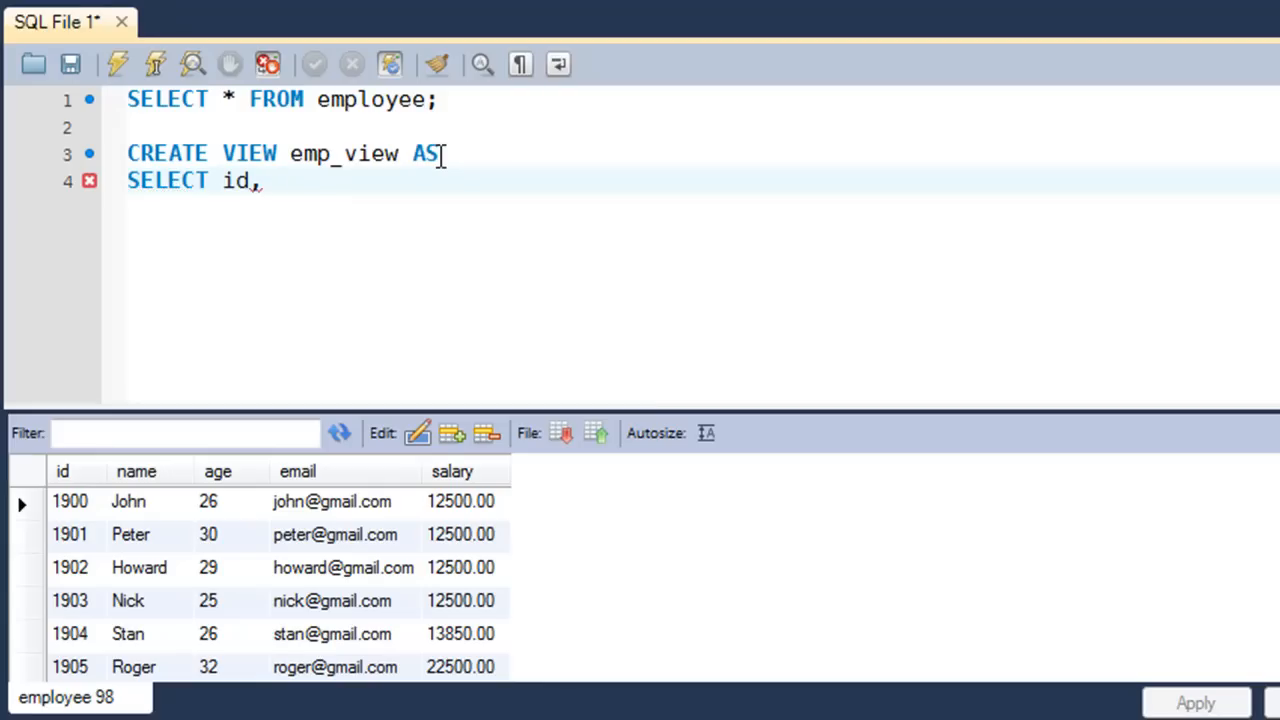
type("name,")
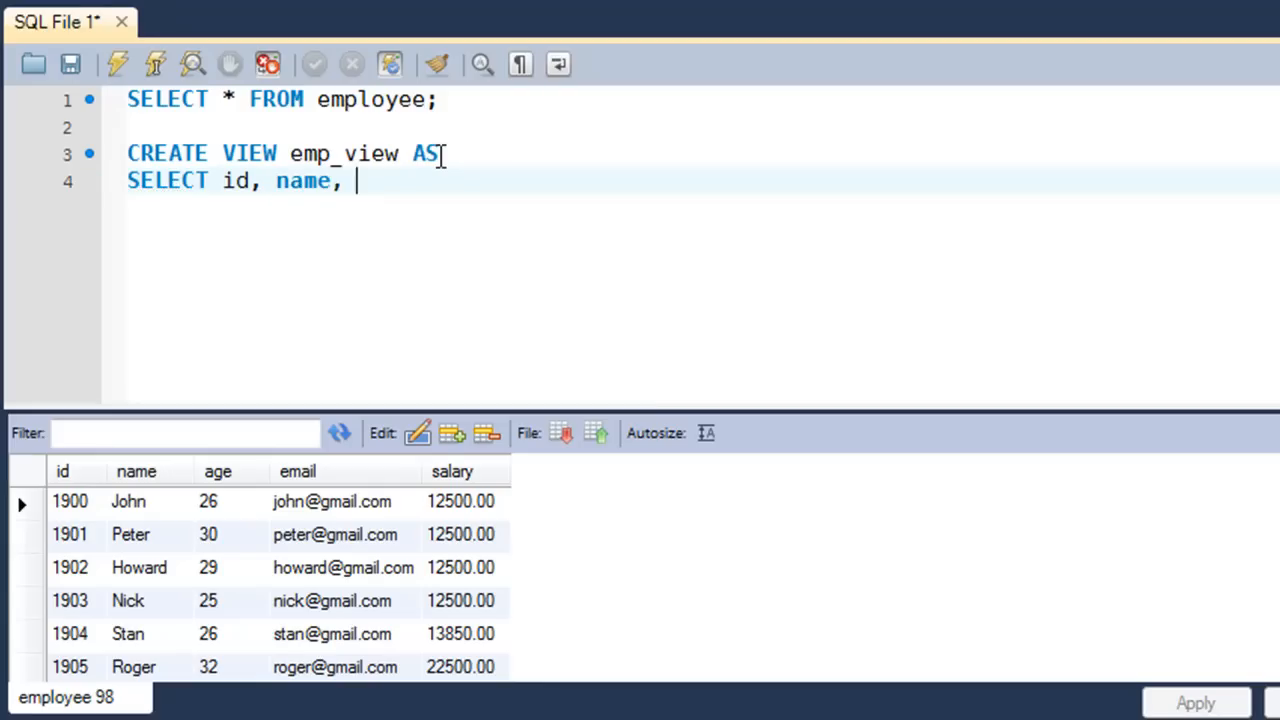
type("email")
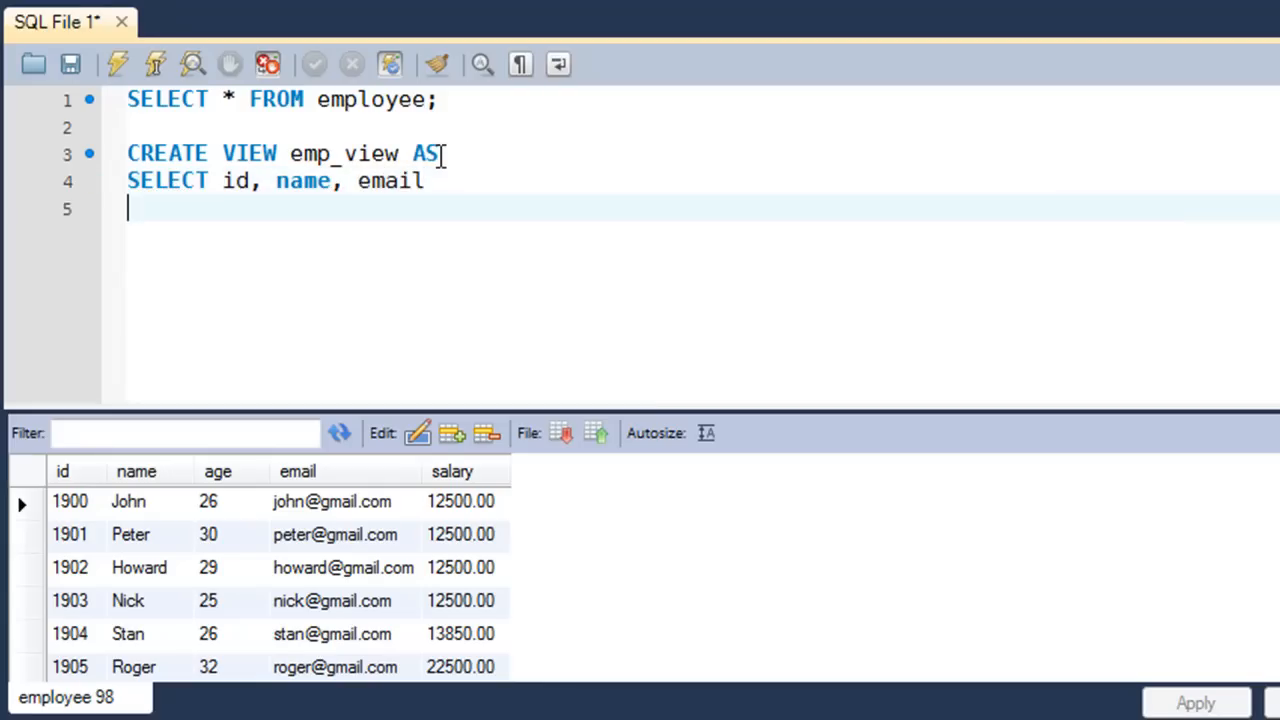
- Complete the view with FROM employee WHERE name IS NOT NULL;
type("FROM")
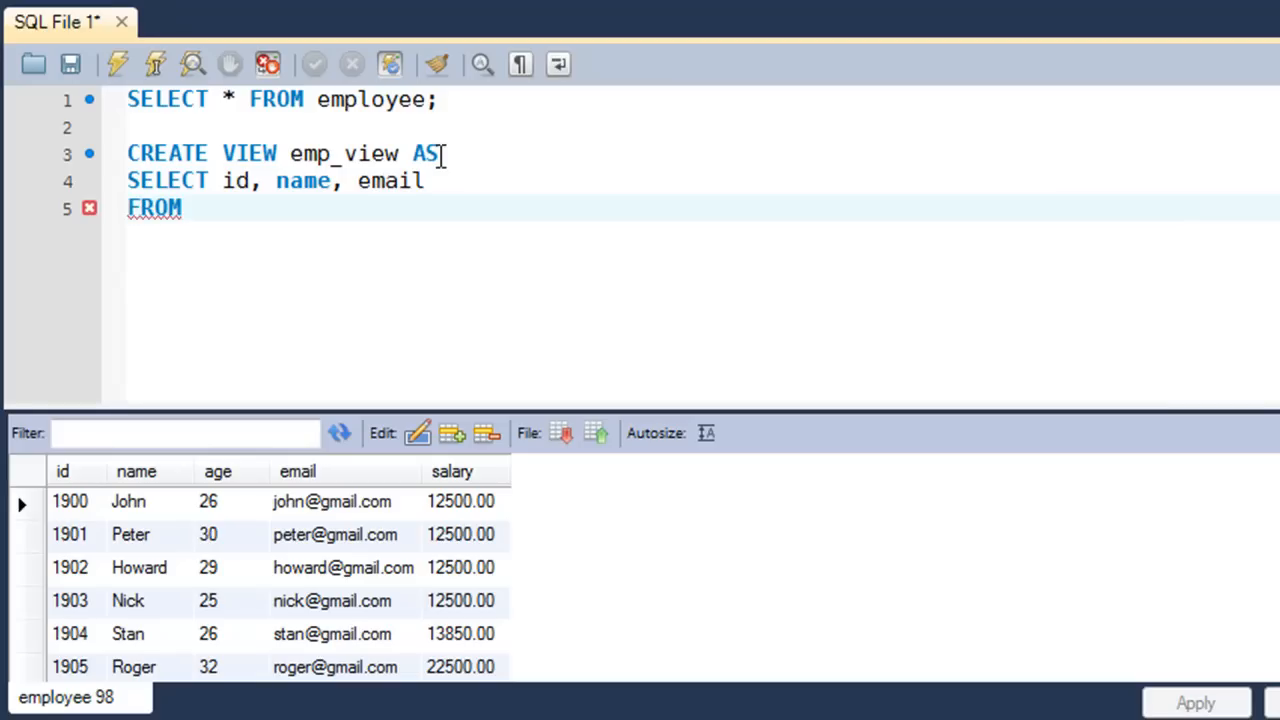
type("emplo")
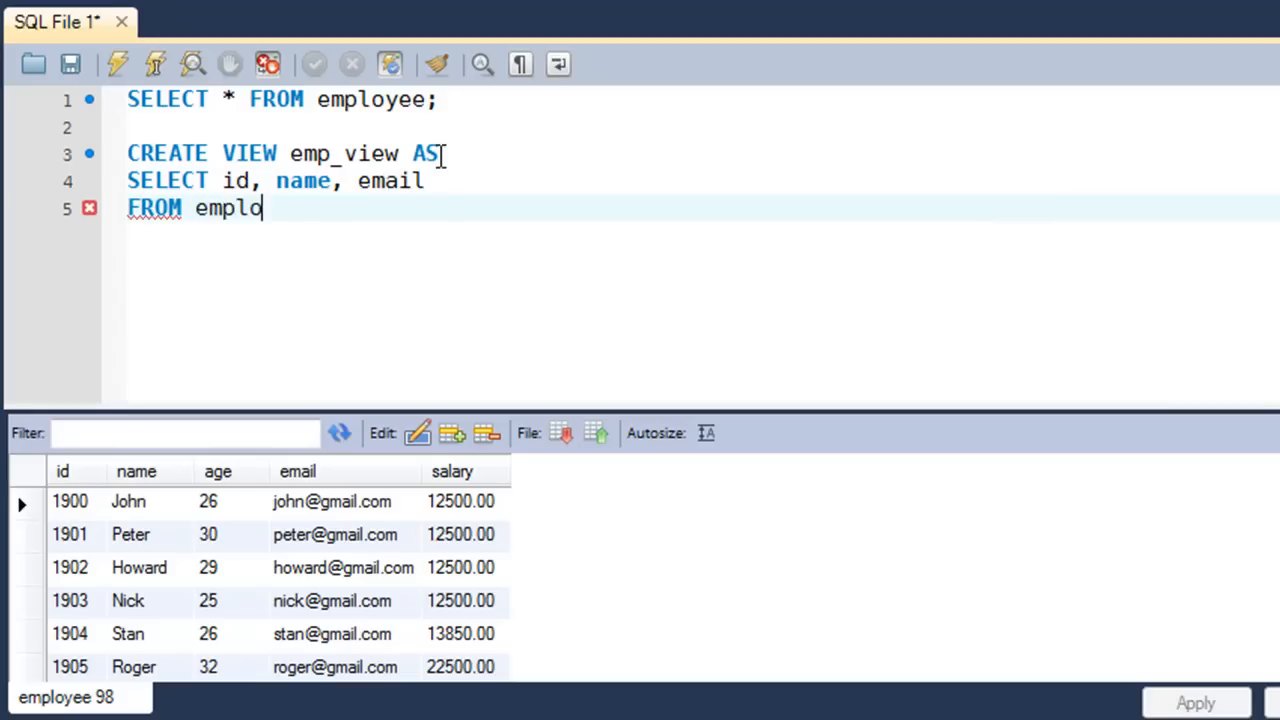
type("yee")
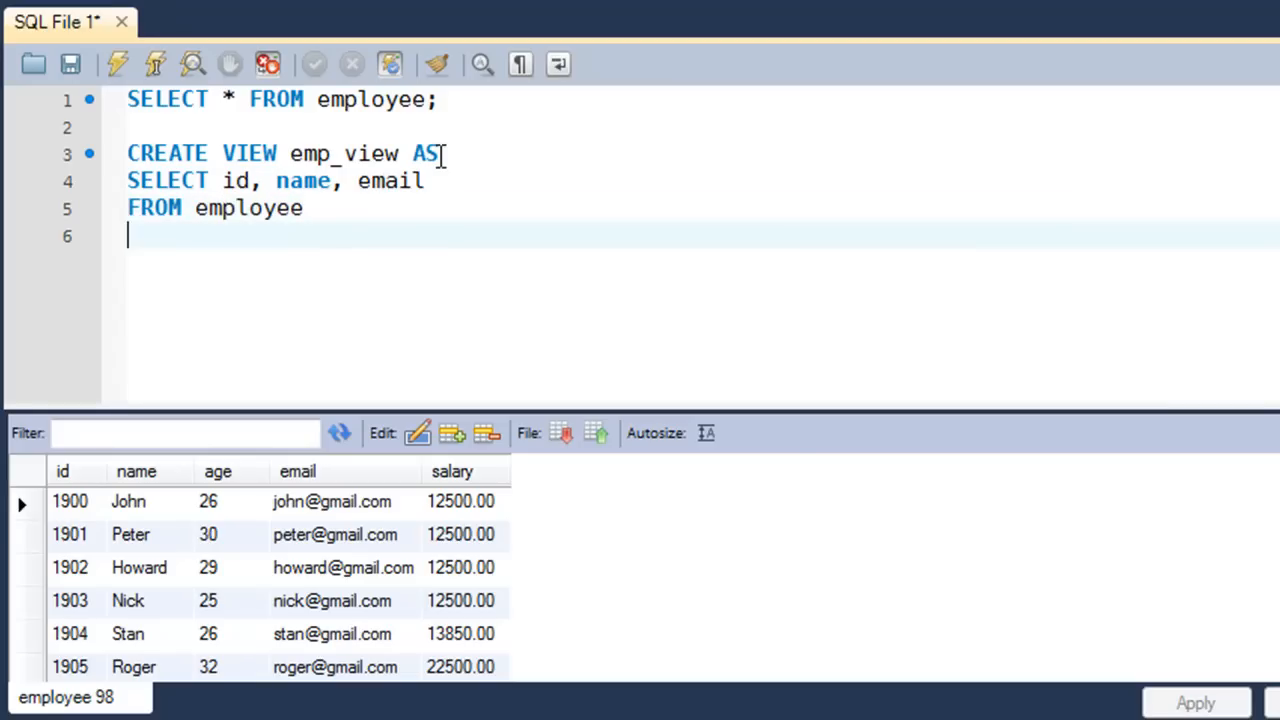
type("WHERE")
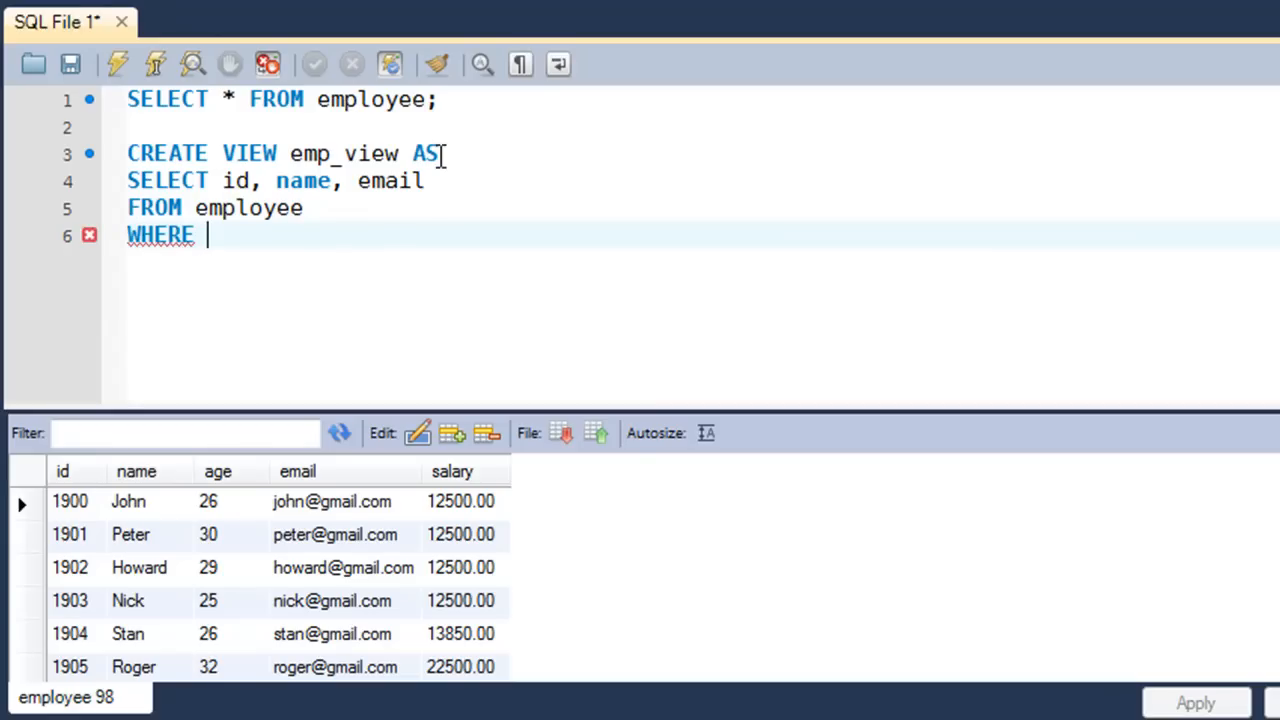
type("name IS")
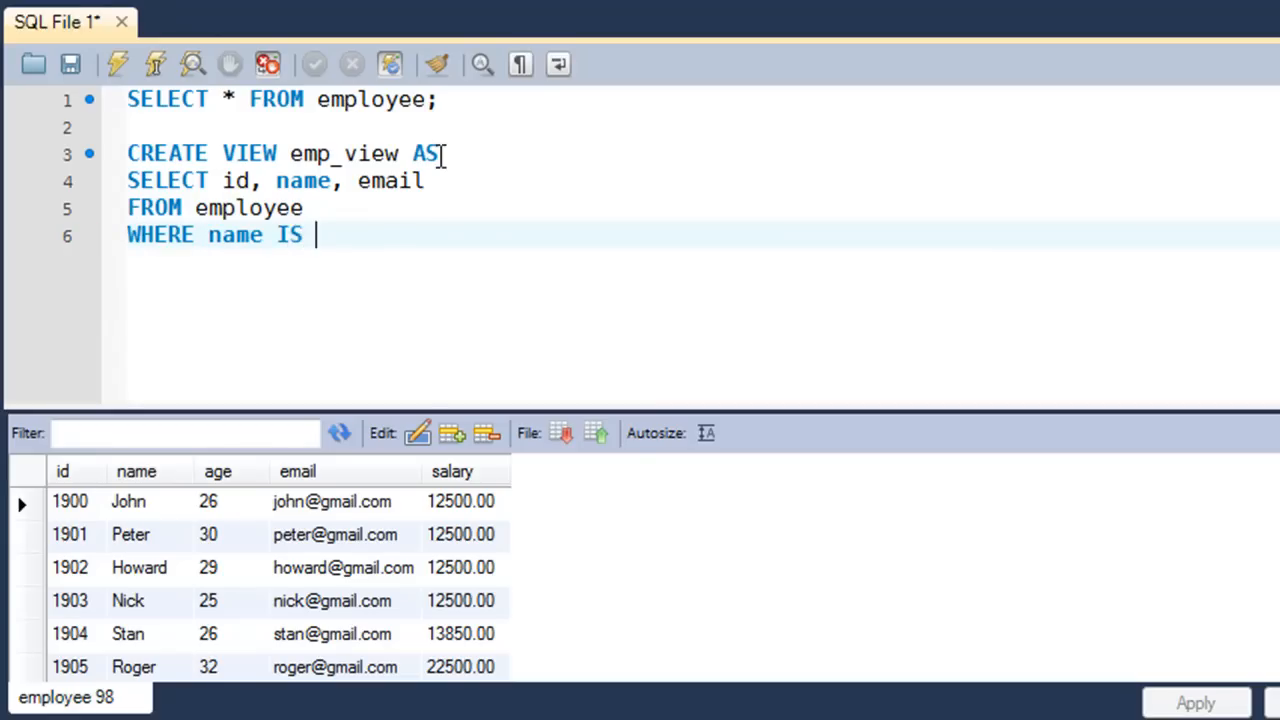
type("NOT NULL")
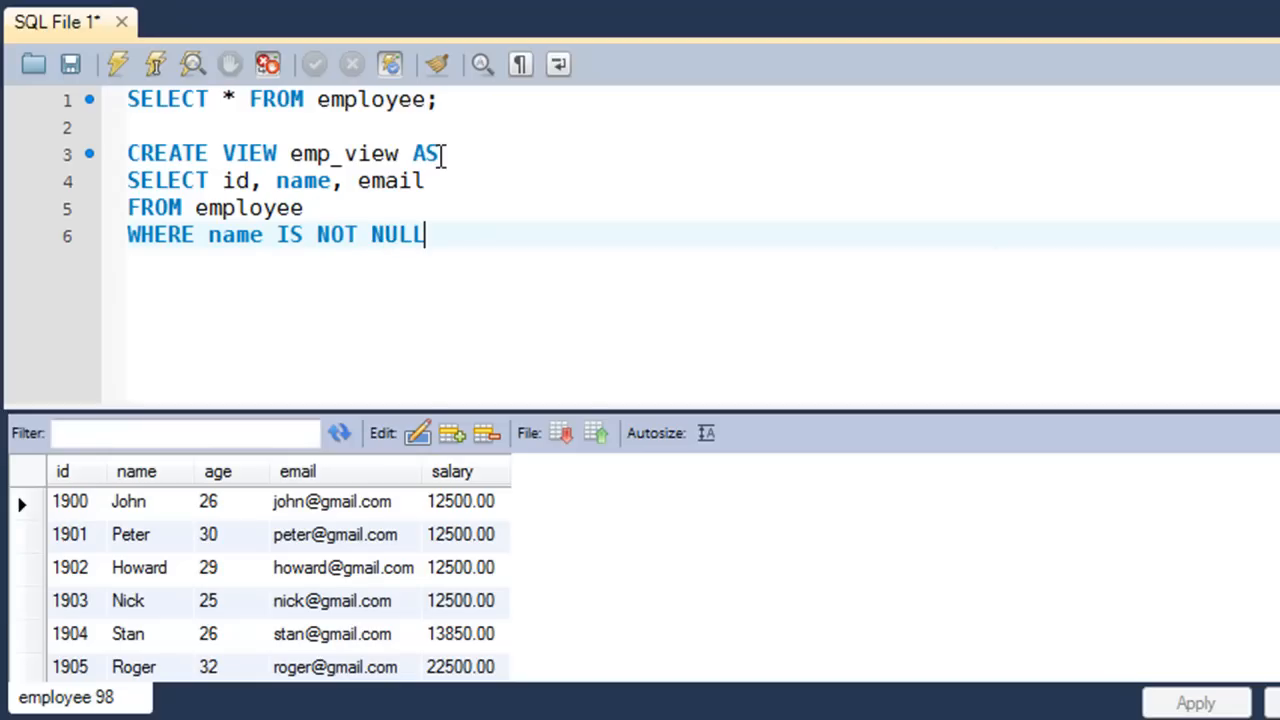
type(";")
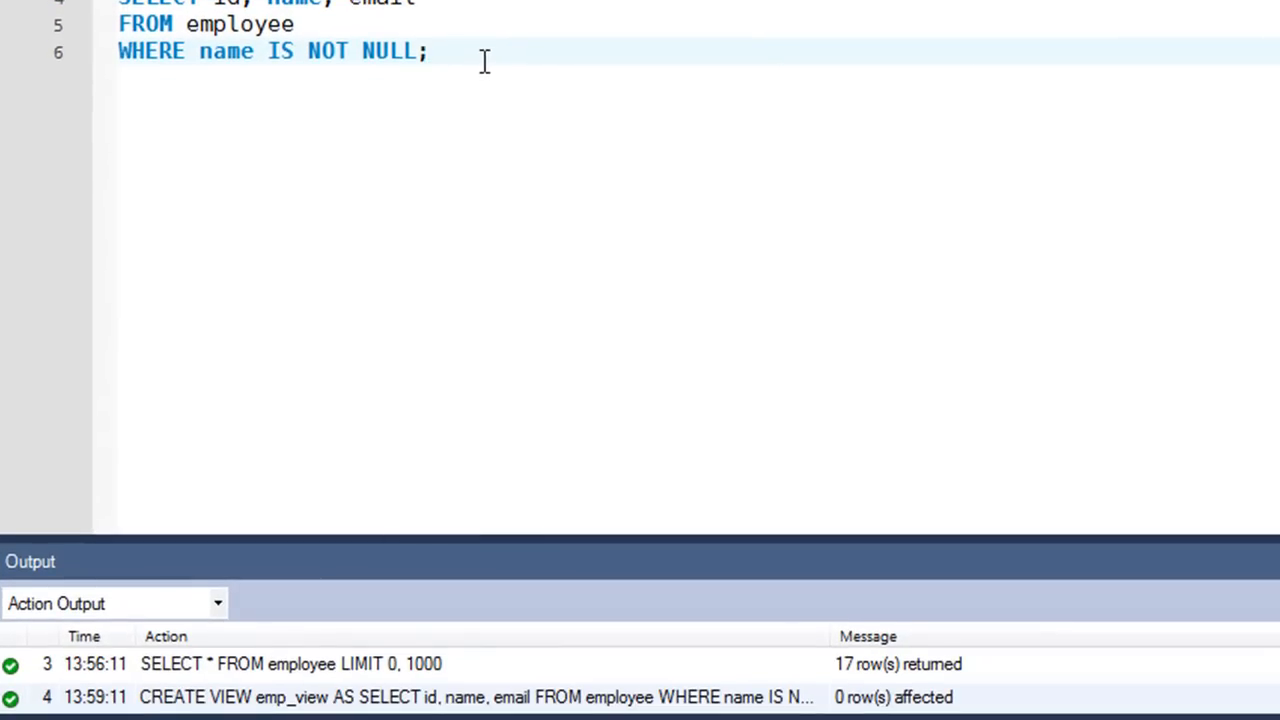
- Place the cursor after the executed CREATE VIEW statement to start a new line
left_click(430, 52)
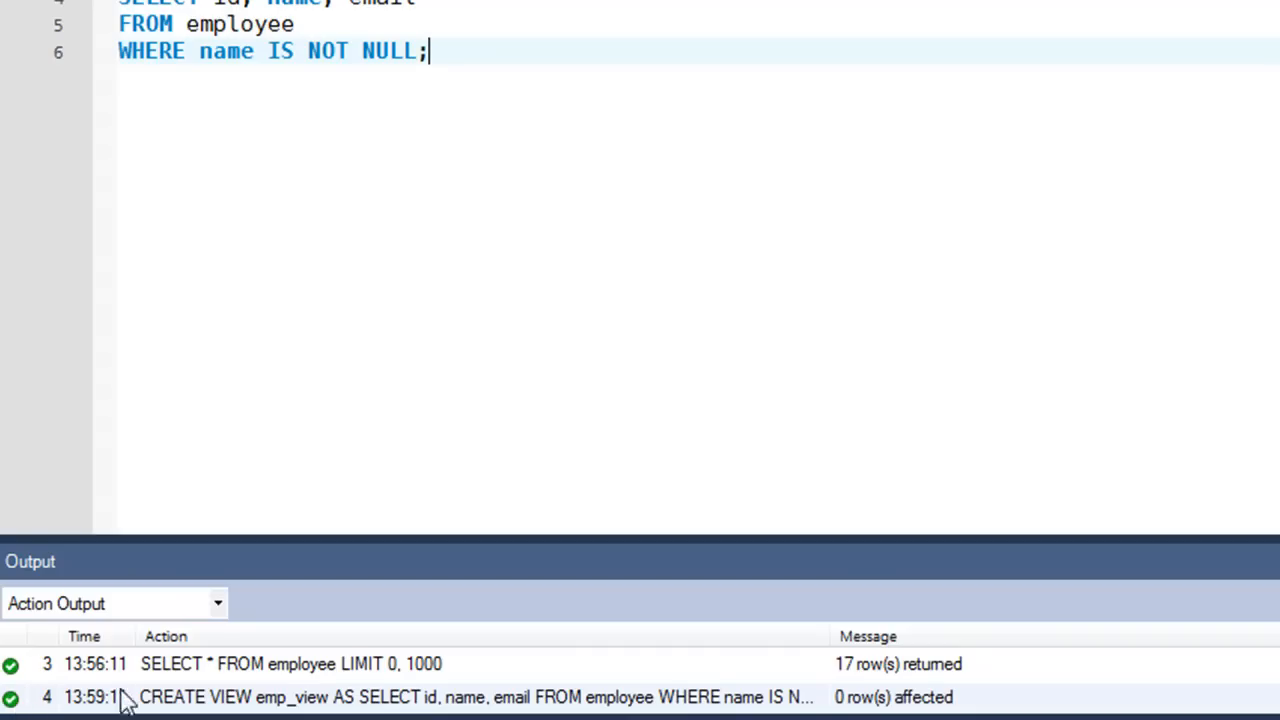
mouse_move(870, 710)
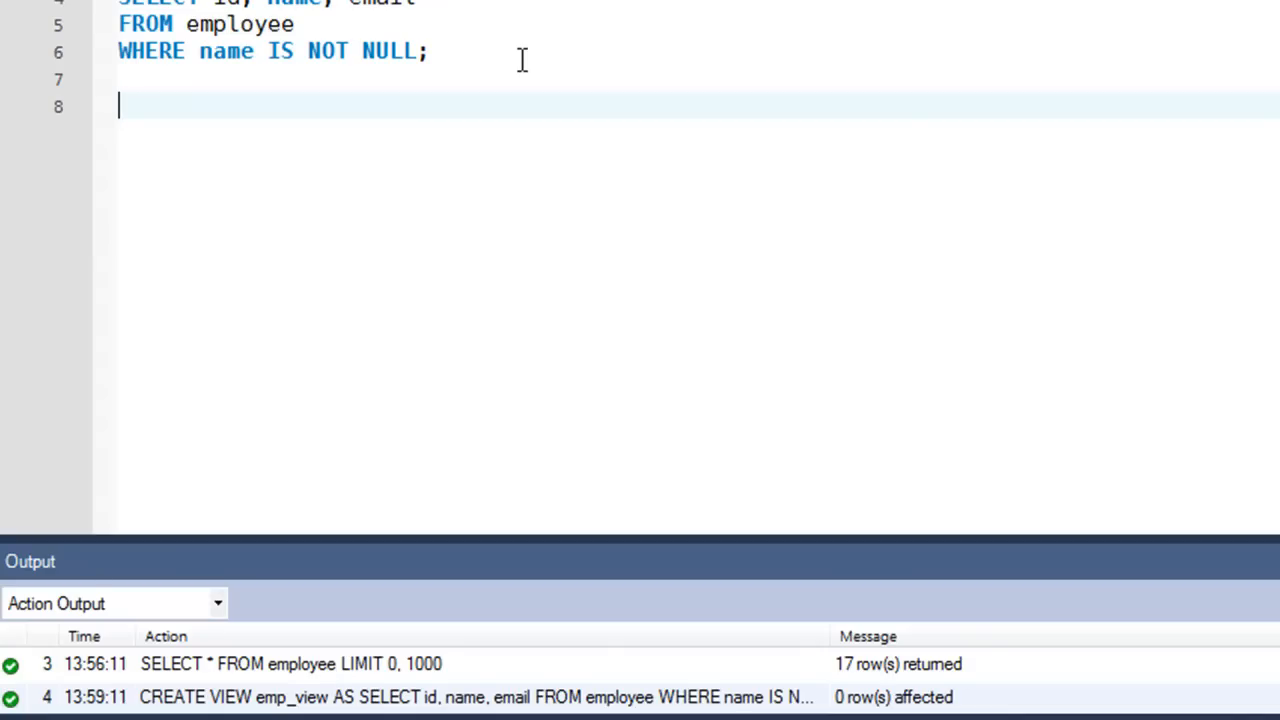
- Write and run SELECT * FROM emp_view; returning its id, name and email rows
type("S")
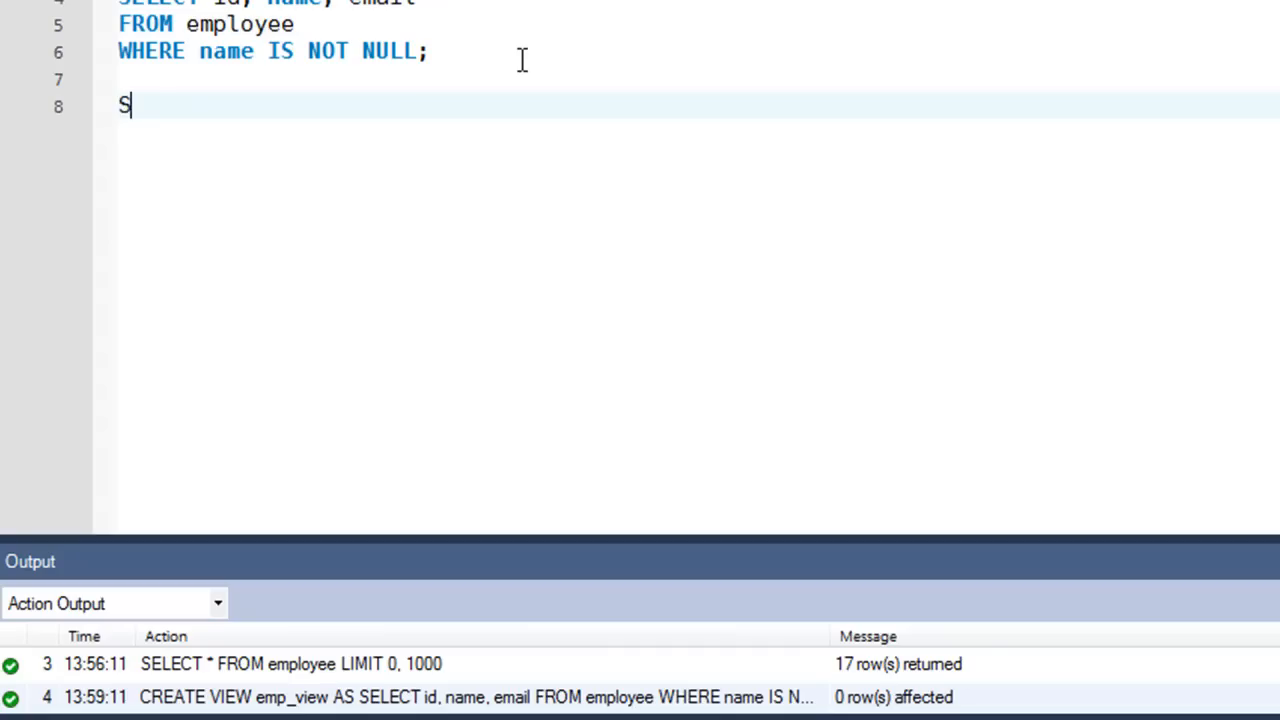
type("ELECT")
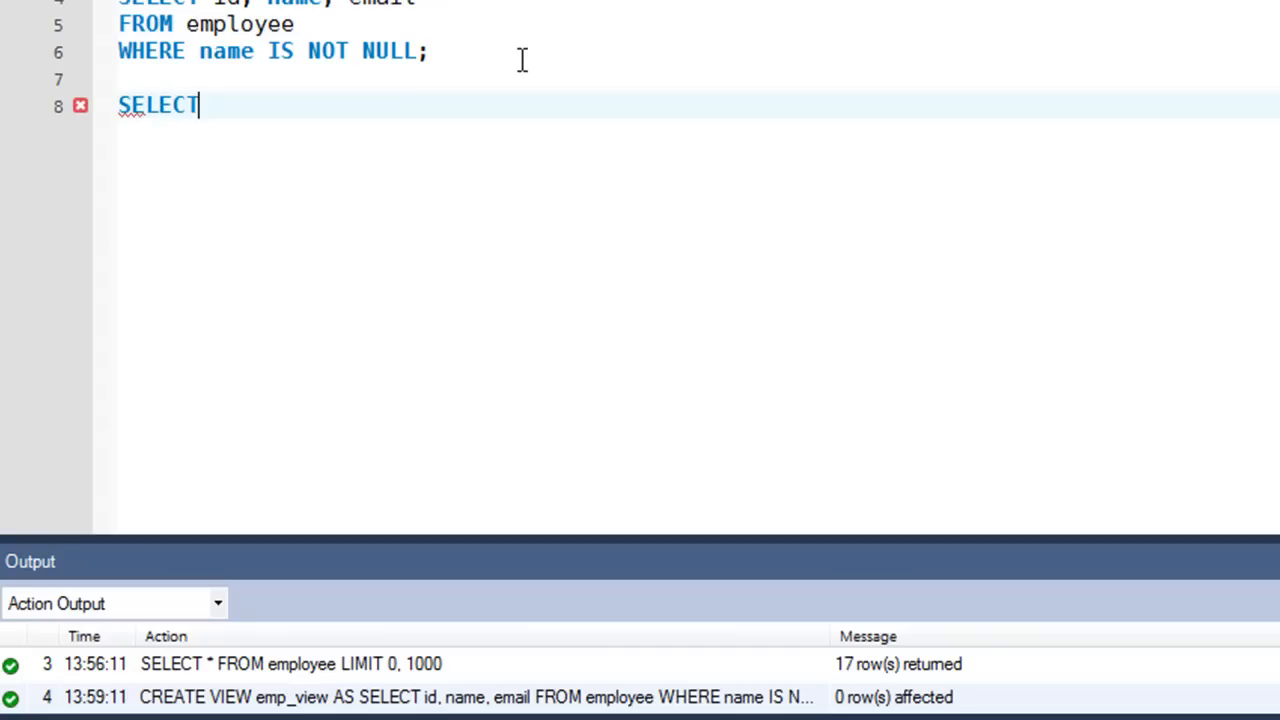
type("* FROM emp_")
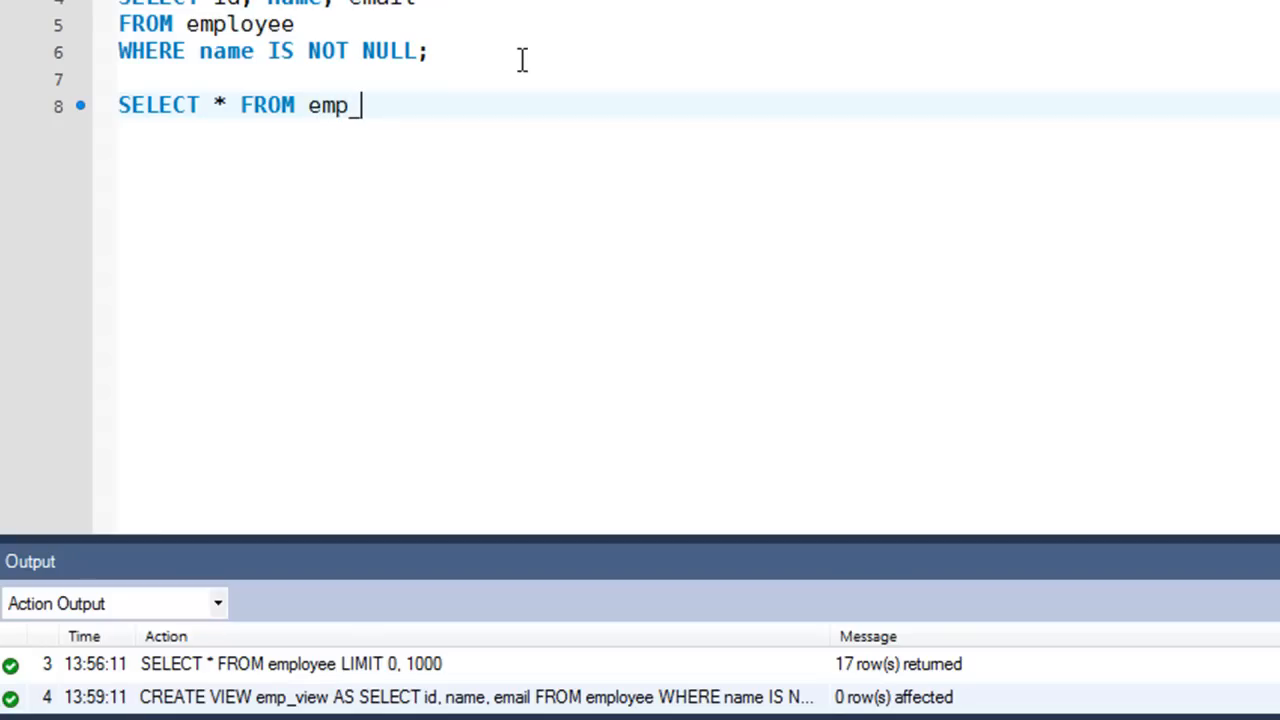
type("view;")
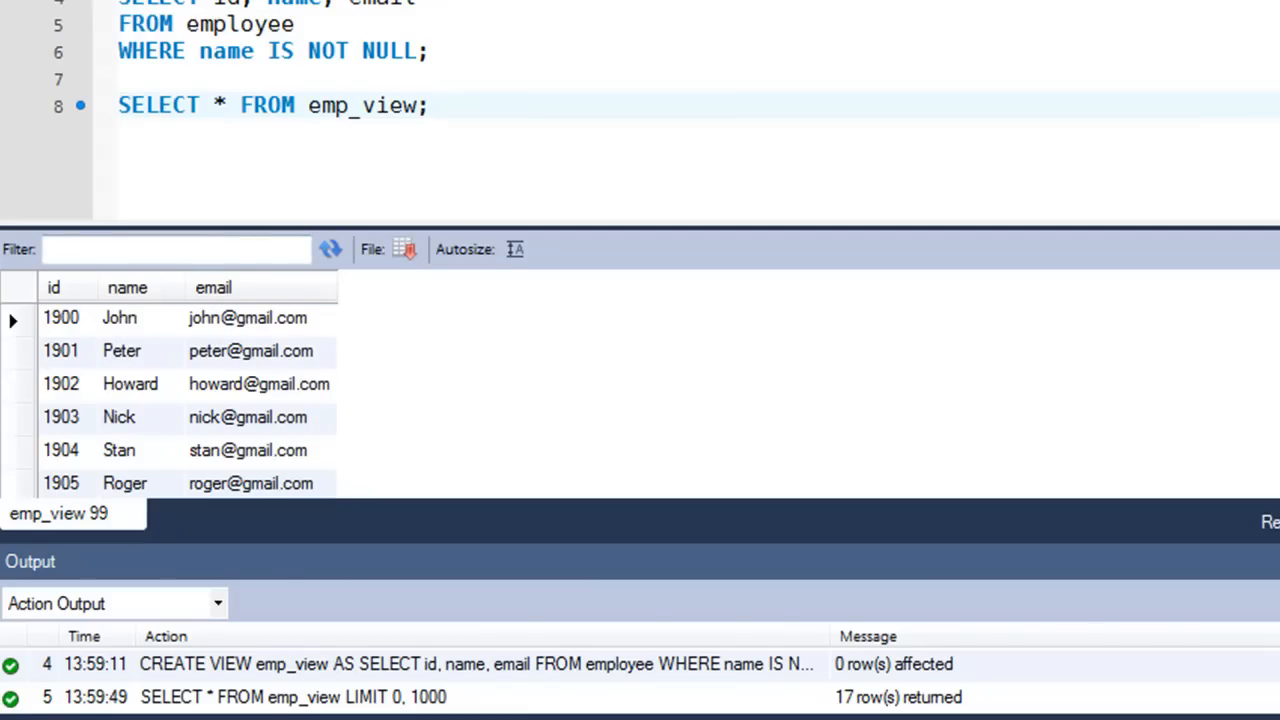
left_click(428, 104)
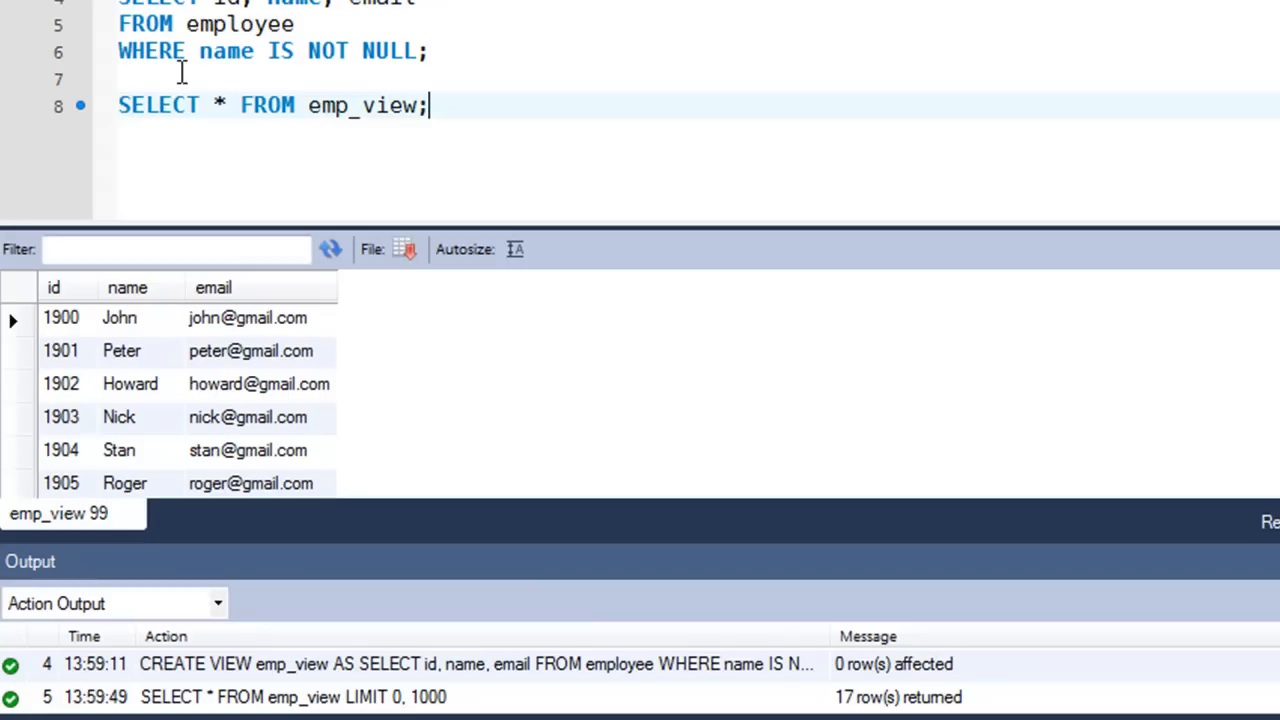
mouse_move(328, 58)
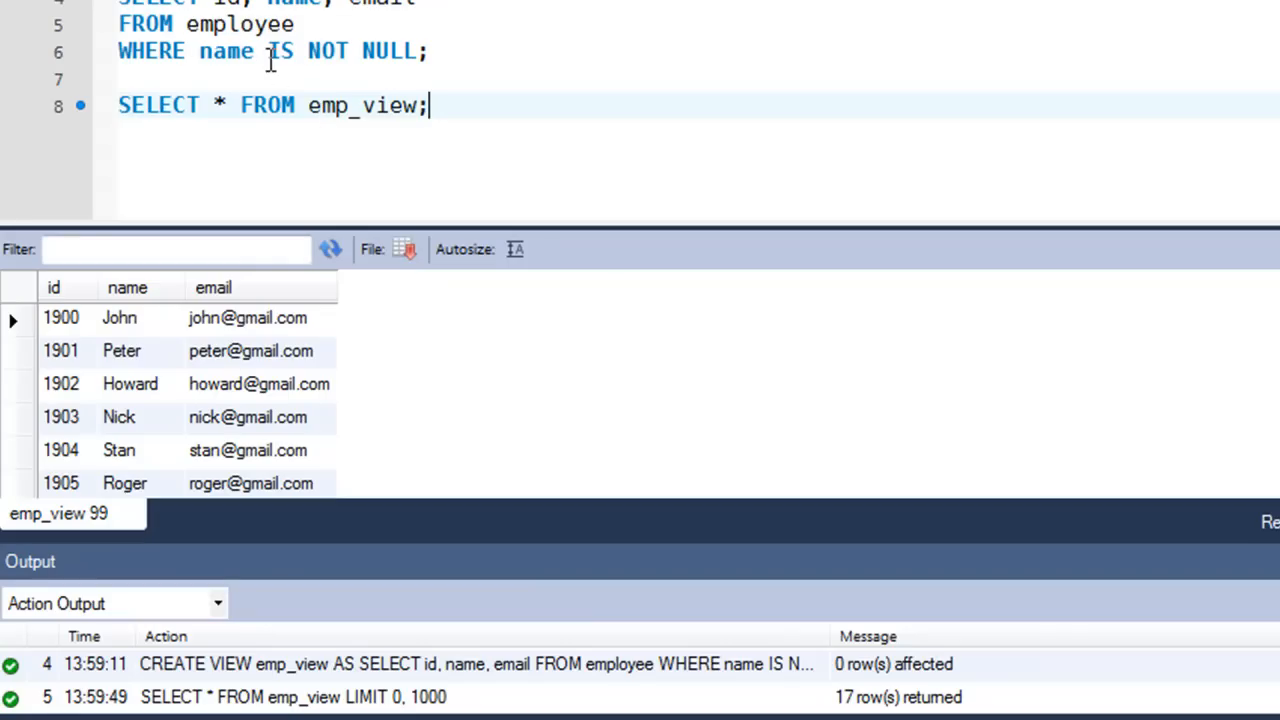
left_click(424, 104)
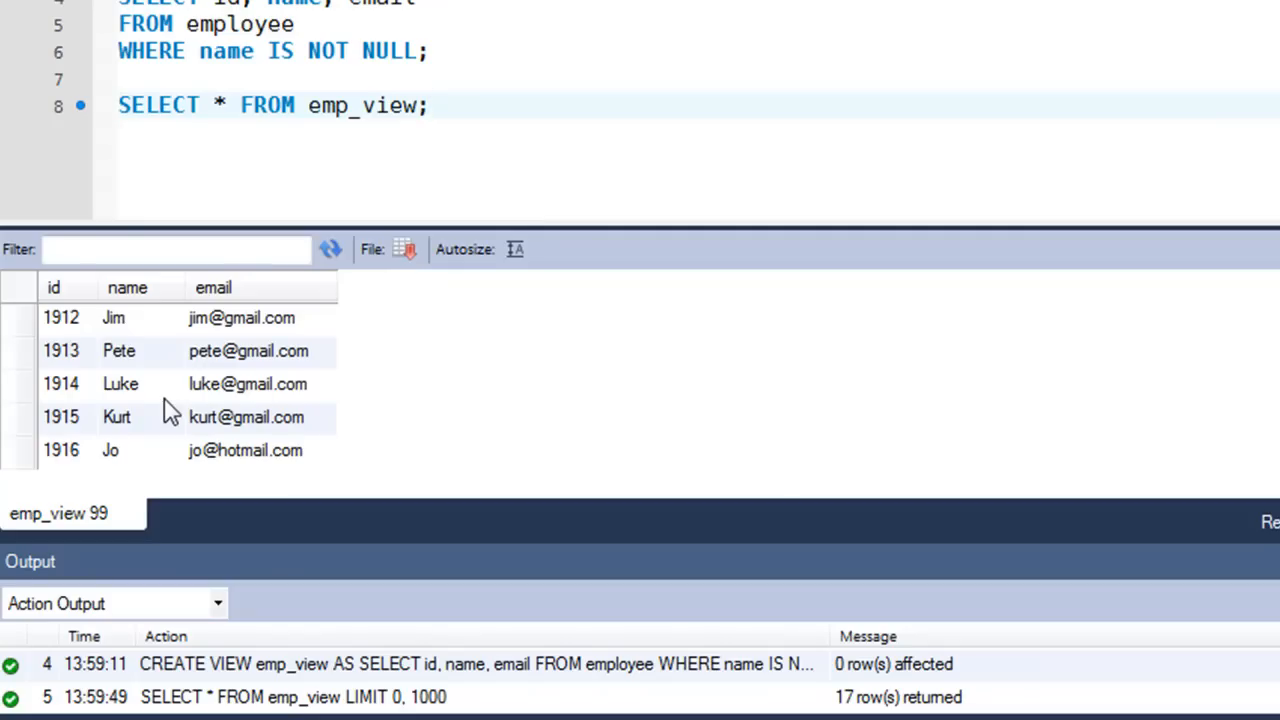
left_click(428, 104)
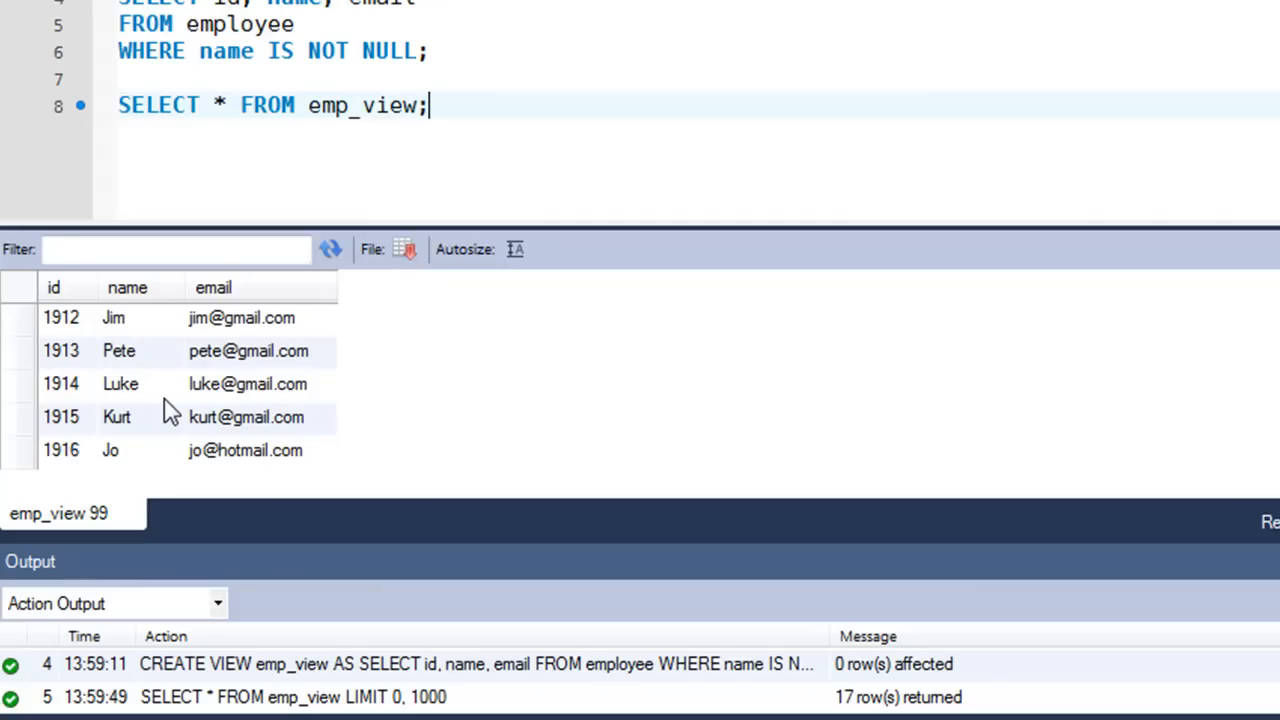